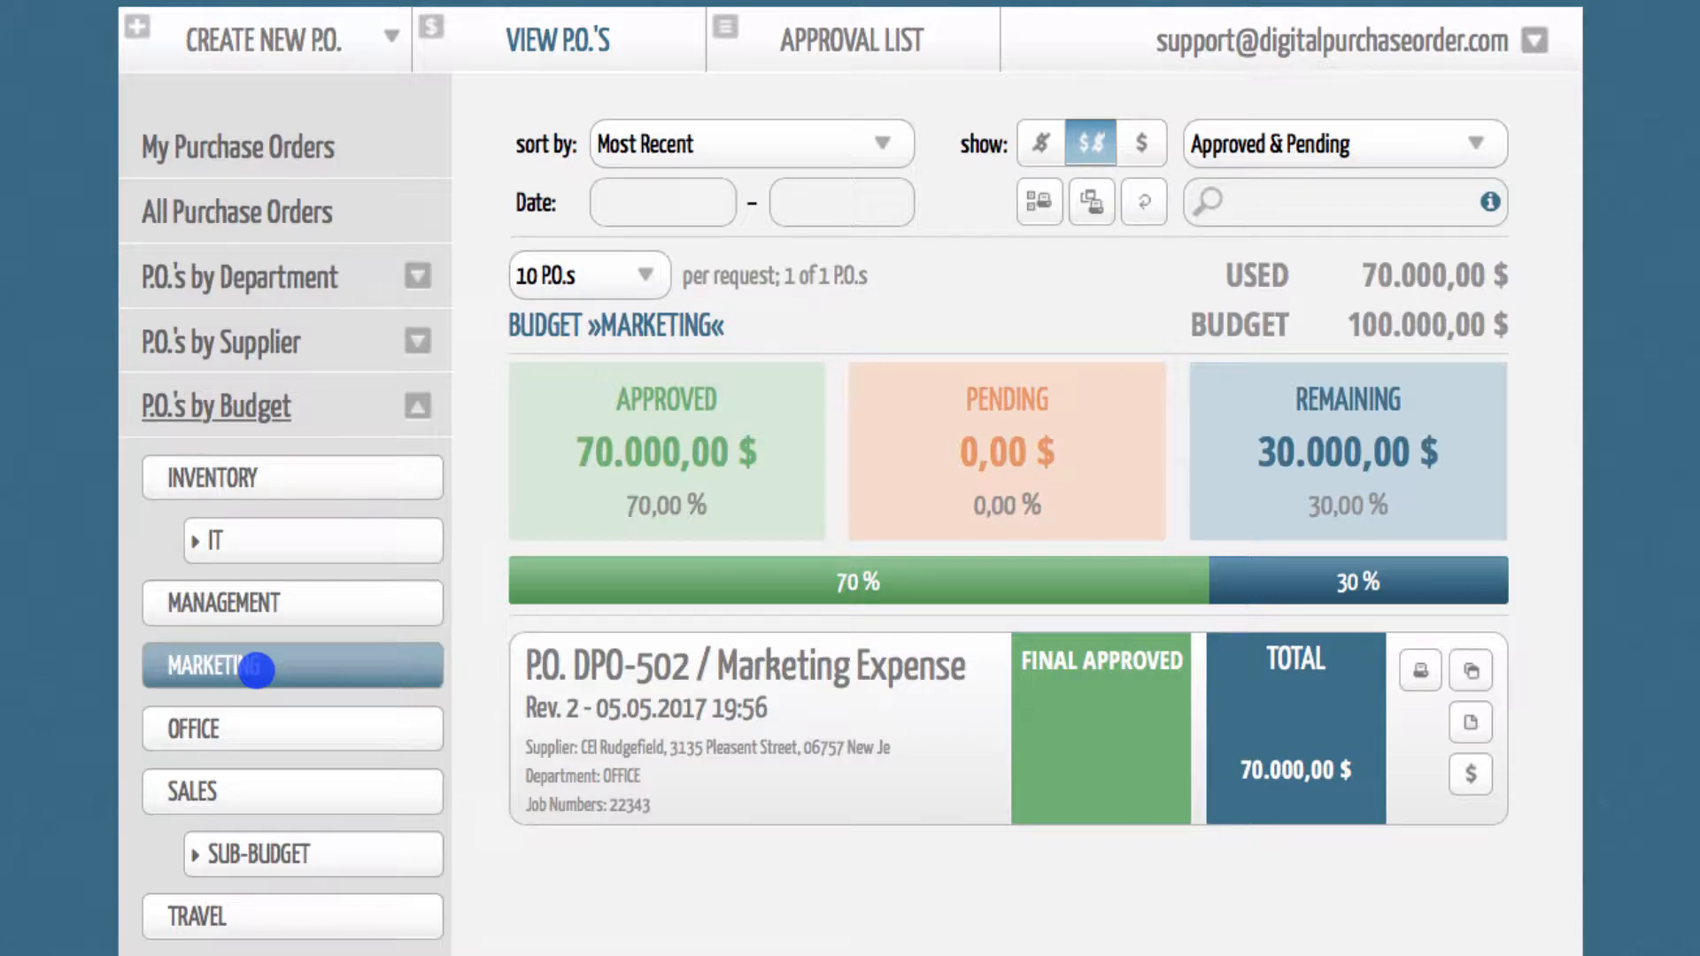
{"action": "mouse_move", "coordinate": [603, 819]}
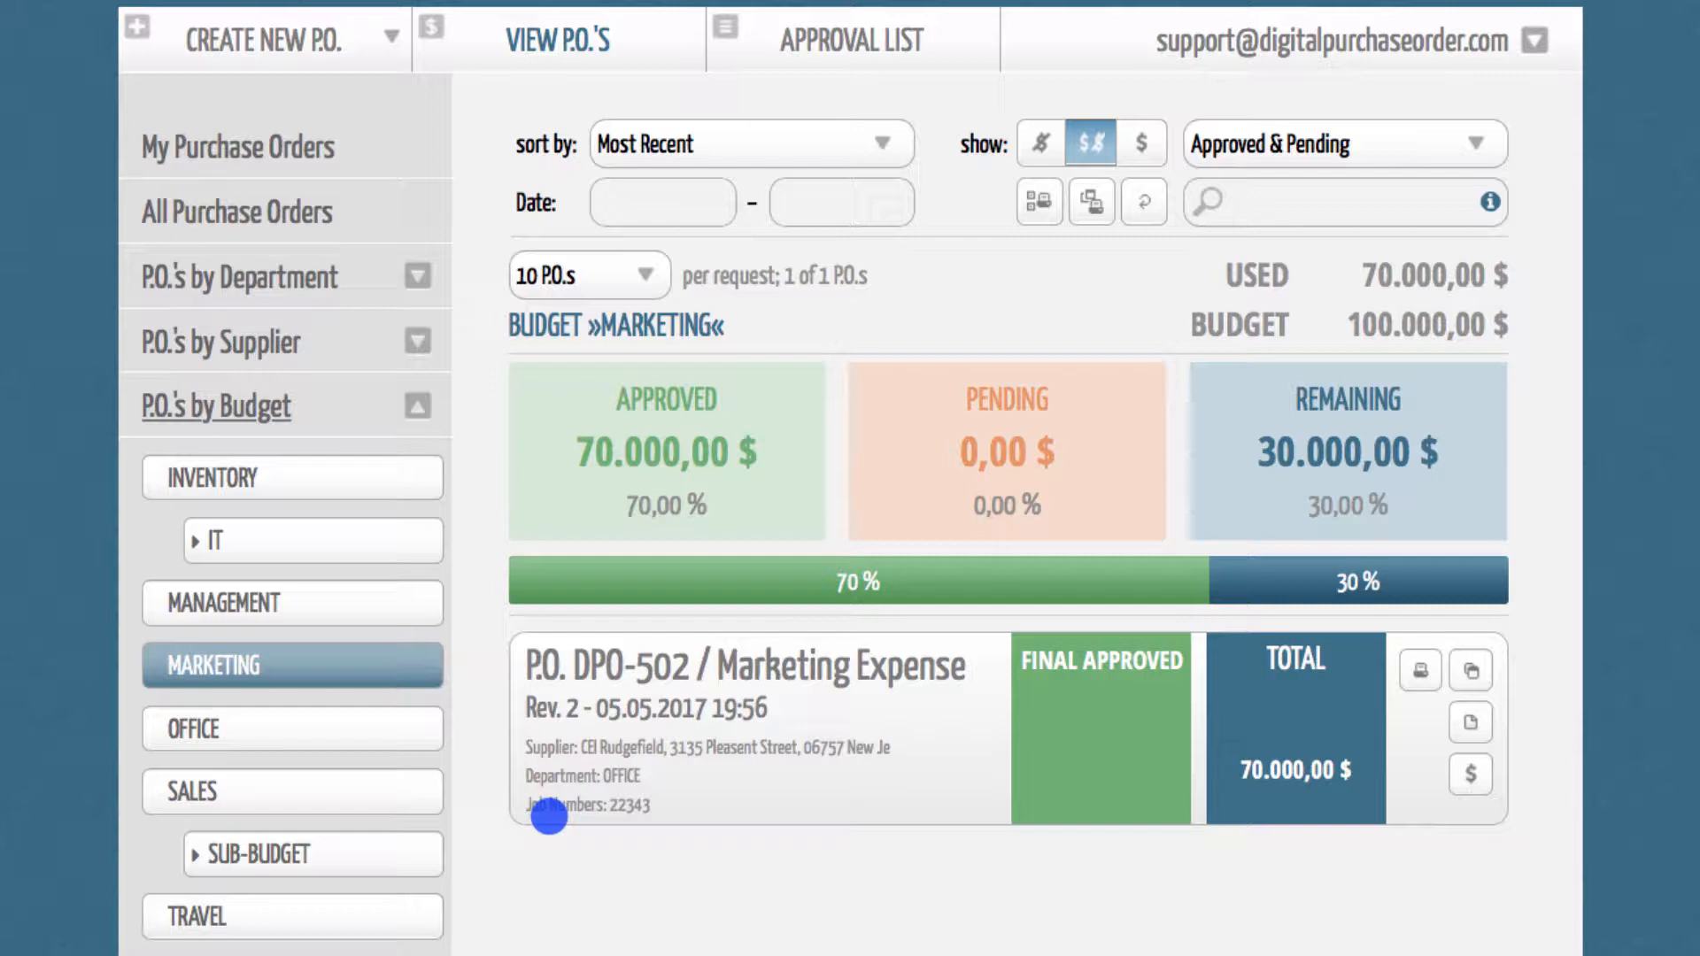
Step: Show the account menu with Administration and Settings from the top-right e-mail dropdown
{"action": "left_click", "coordinate": [1533, 41]}
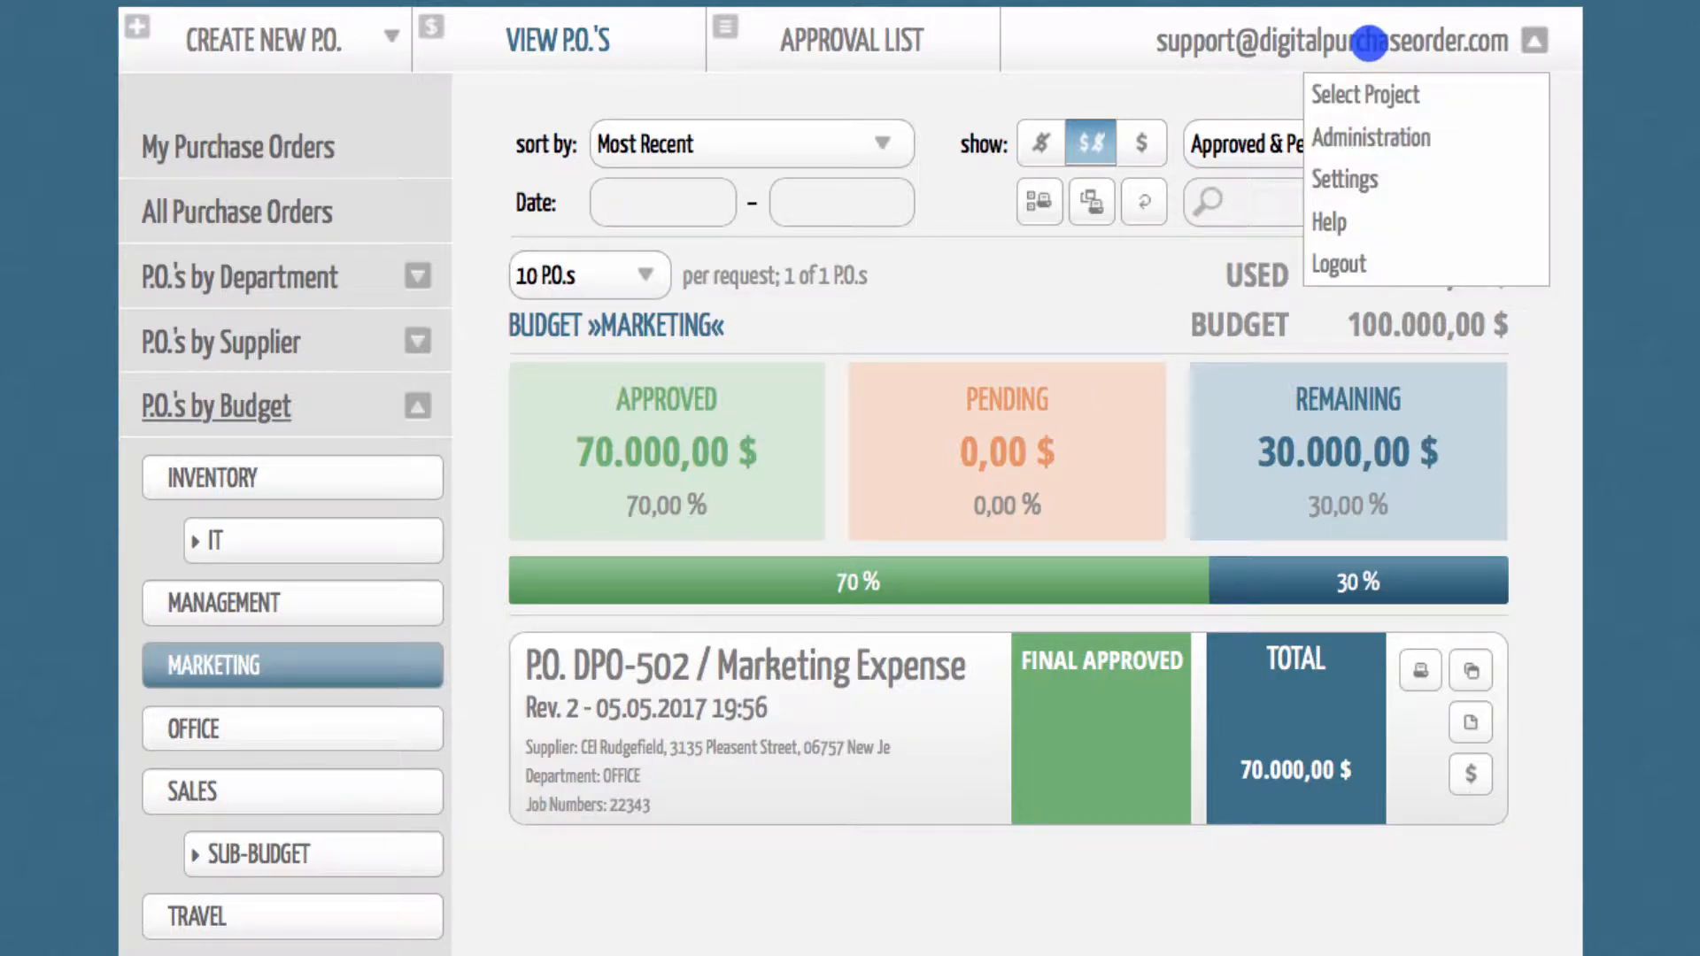
Step: Go to Administration > P.O. Components and view the Component Structure area
{"action": "left_click", "coordinate": [1370, 138]}
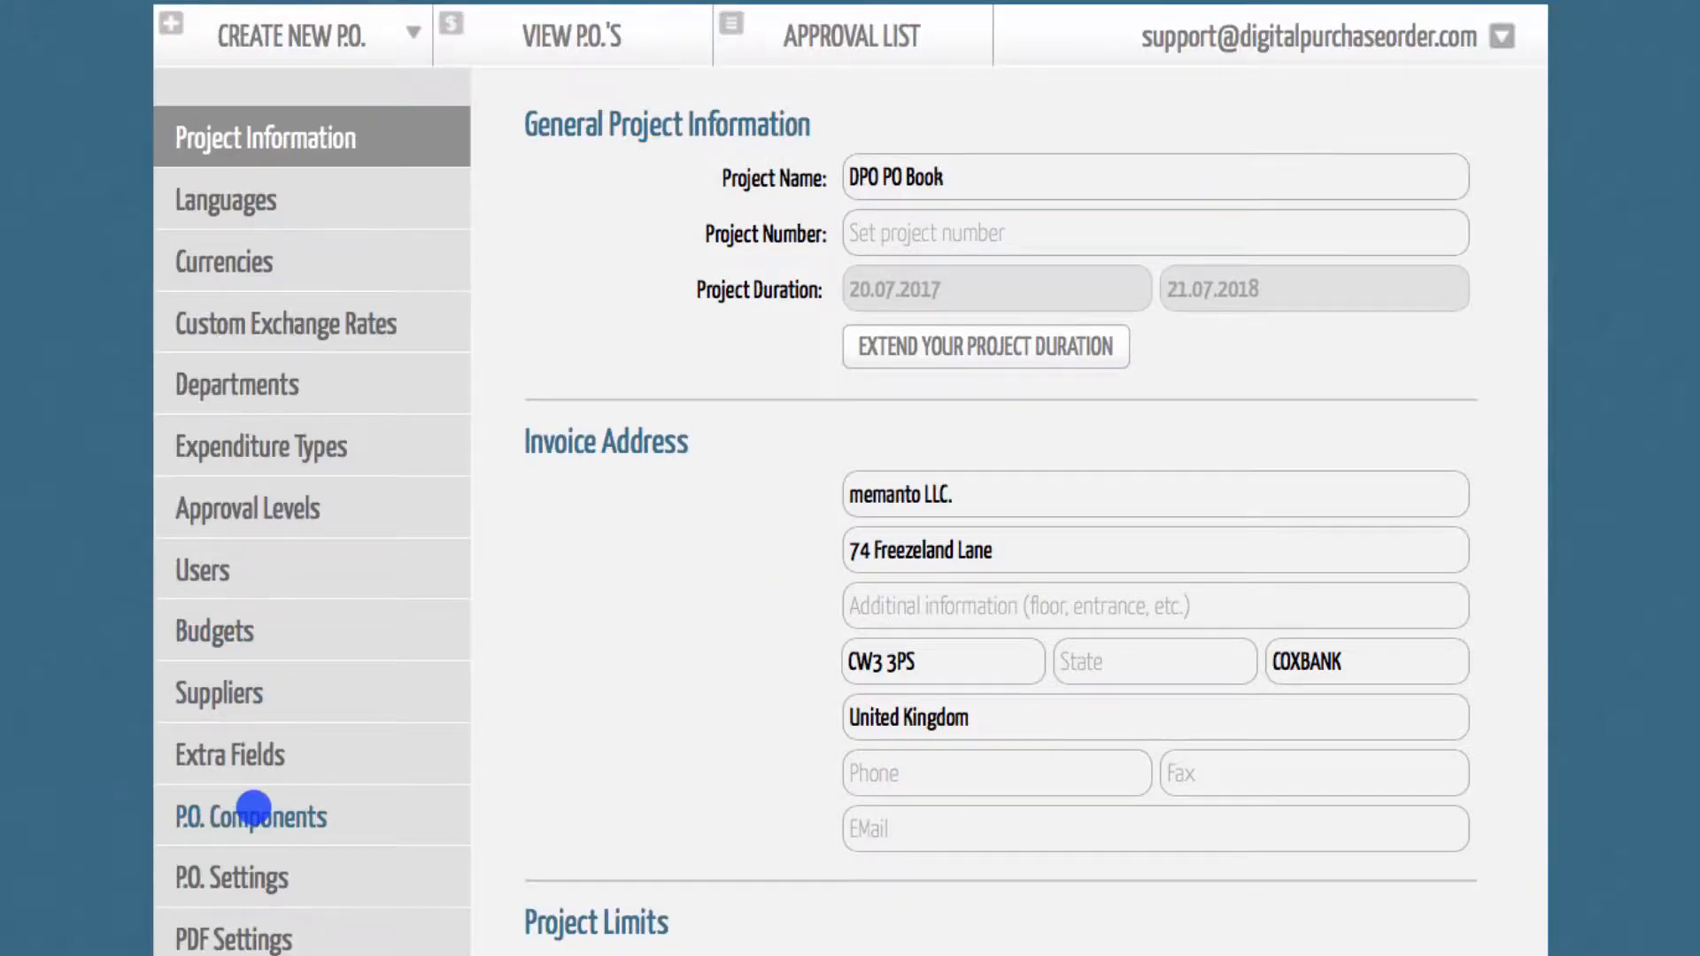
{"action": "left_click", "coordinate": [249, 816]}
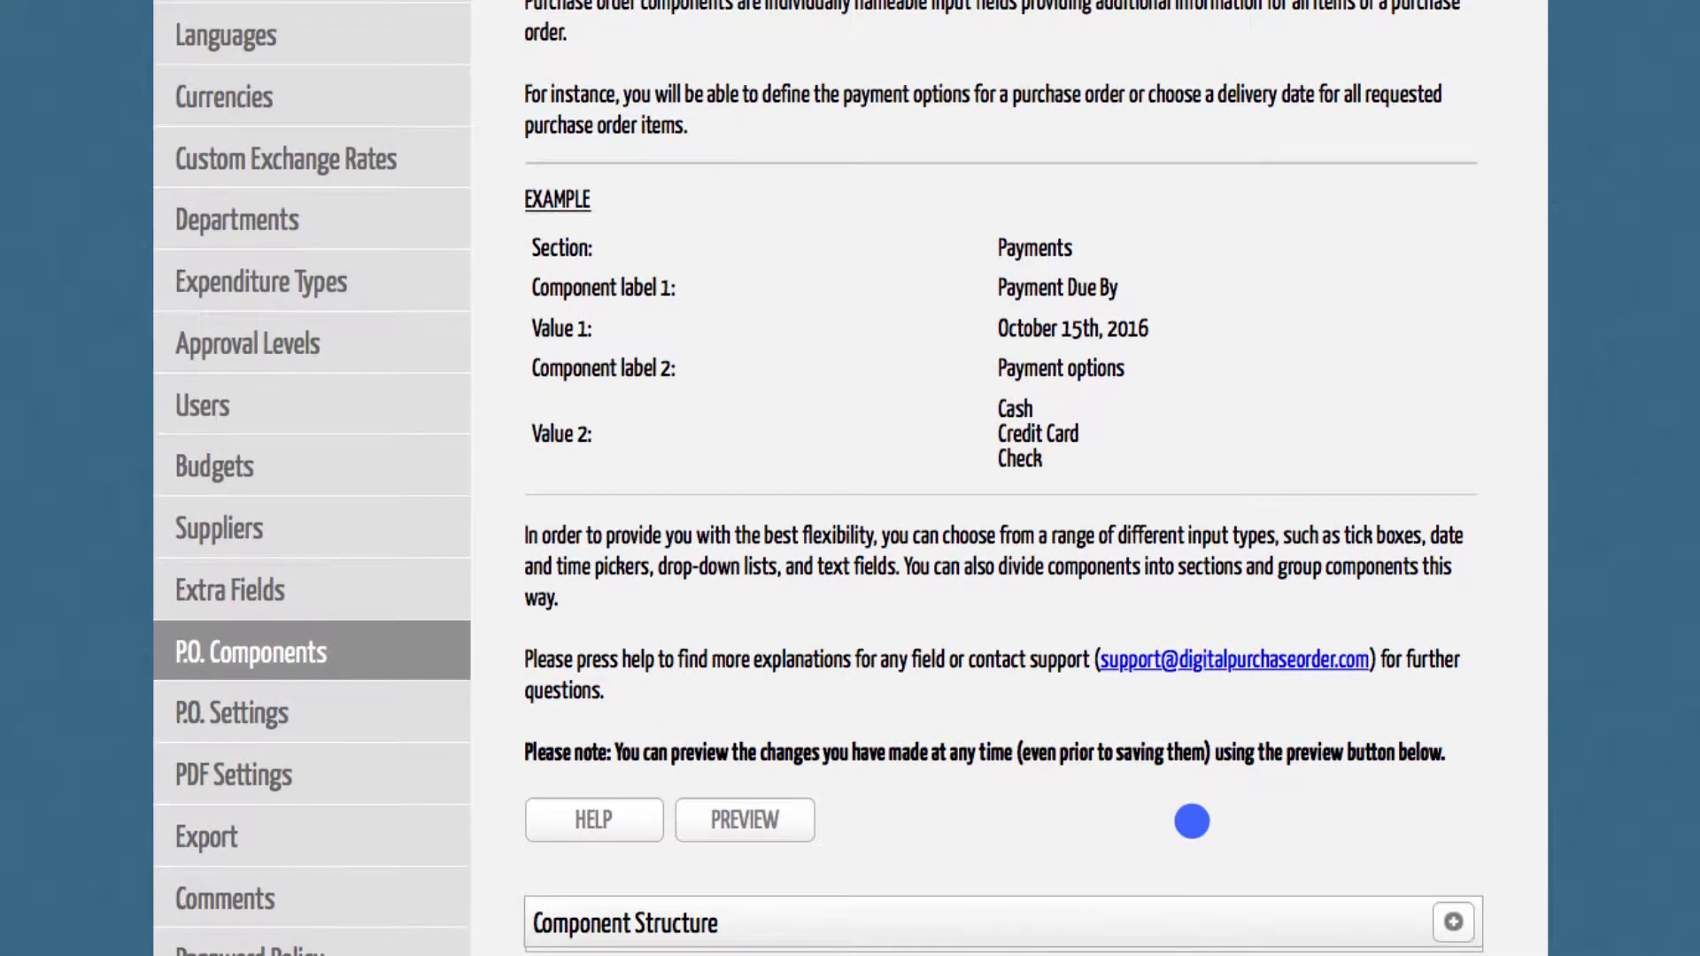
{"action": "scroll", "scroll_direction": "up", "scroll_amount": 3}
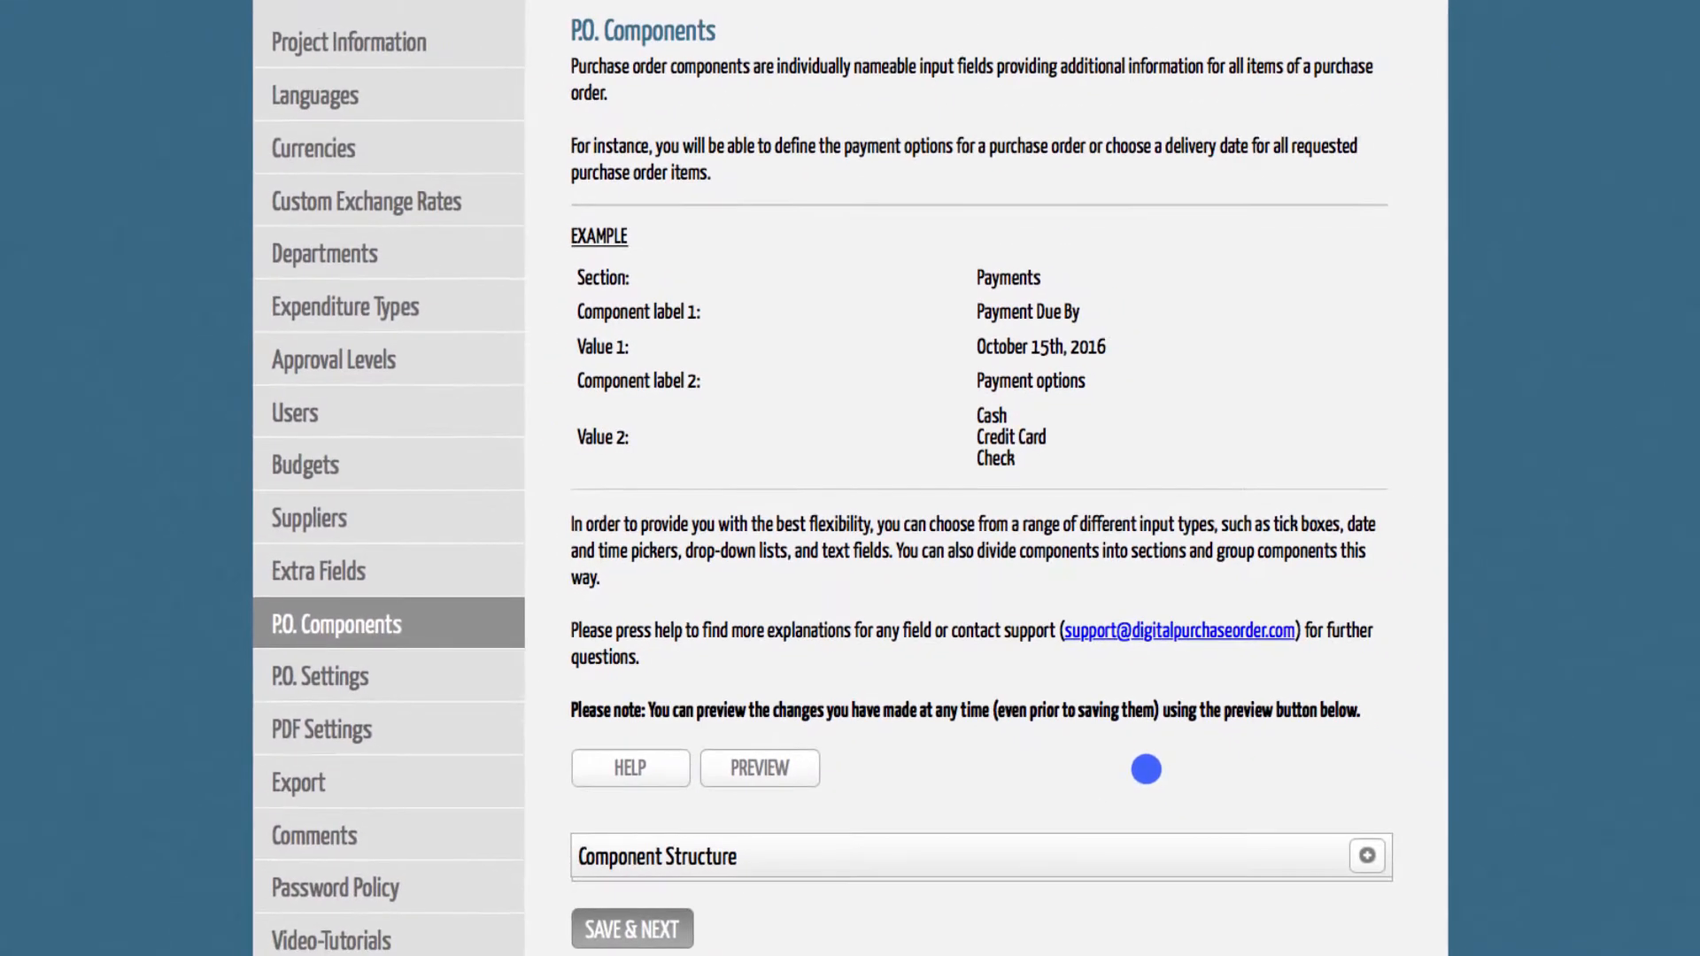
{"action": "mouse_move", "coordinate": [1408, 910]}
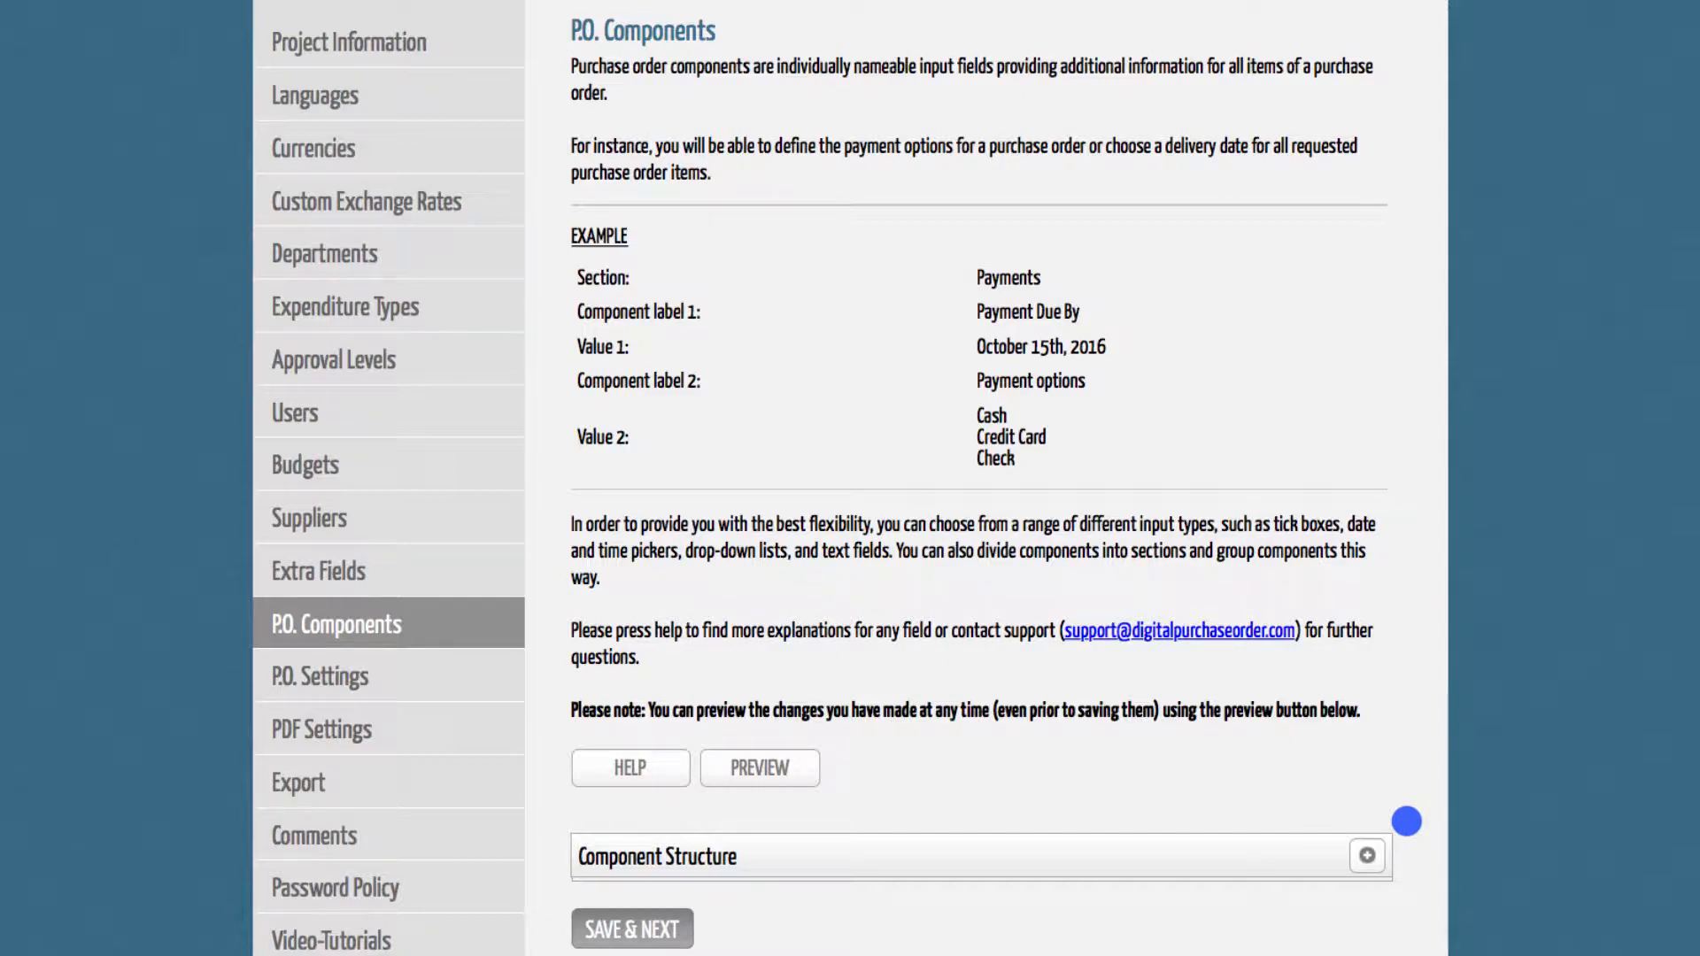
Step: Add a 'Job Numbers' section with a new component and begin editing its label
{"action": "left_click", "coordinate": [1367, 855]}
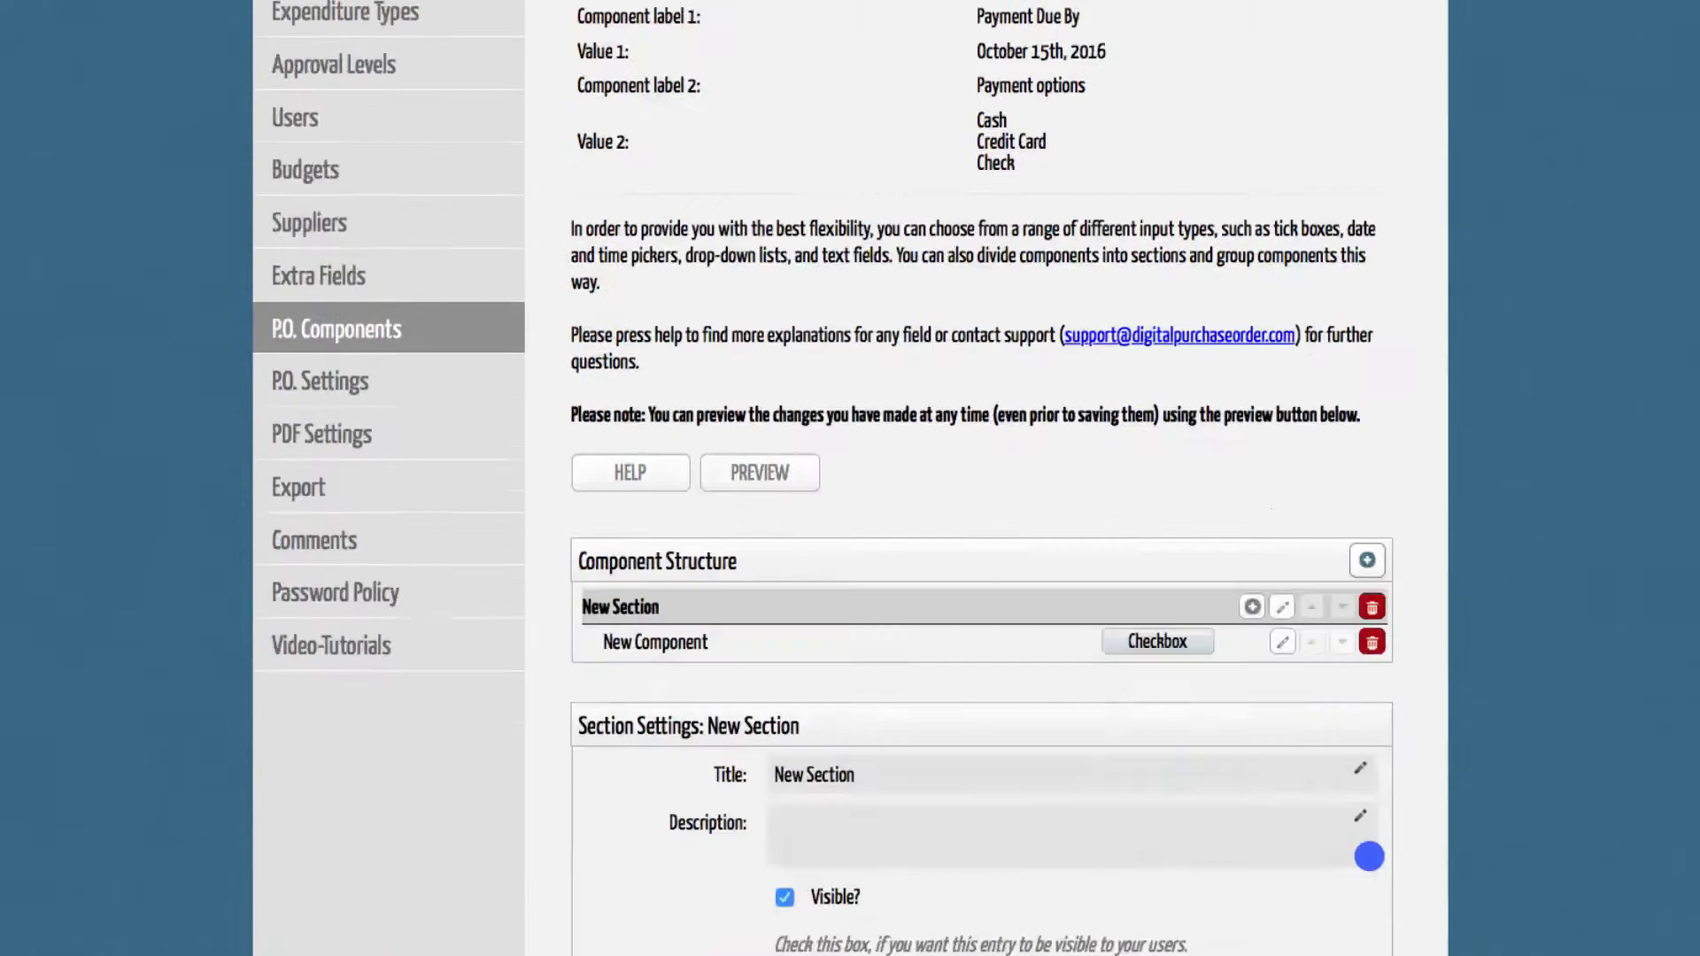
{"action": "left_click", "coordinate": [1360, 767]}
{"action": "type", "text": "Job Numbers"}
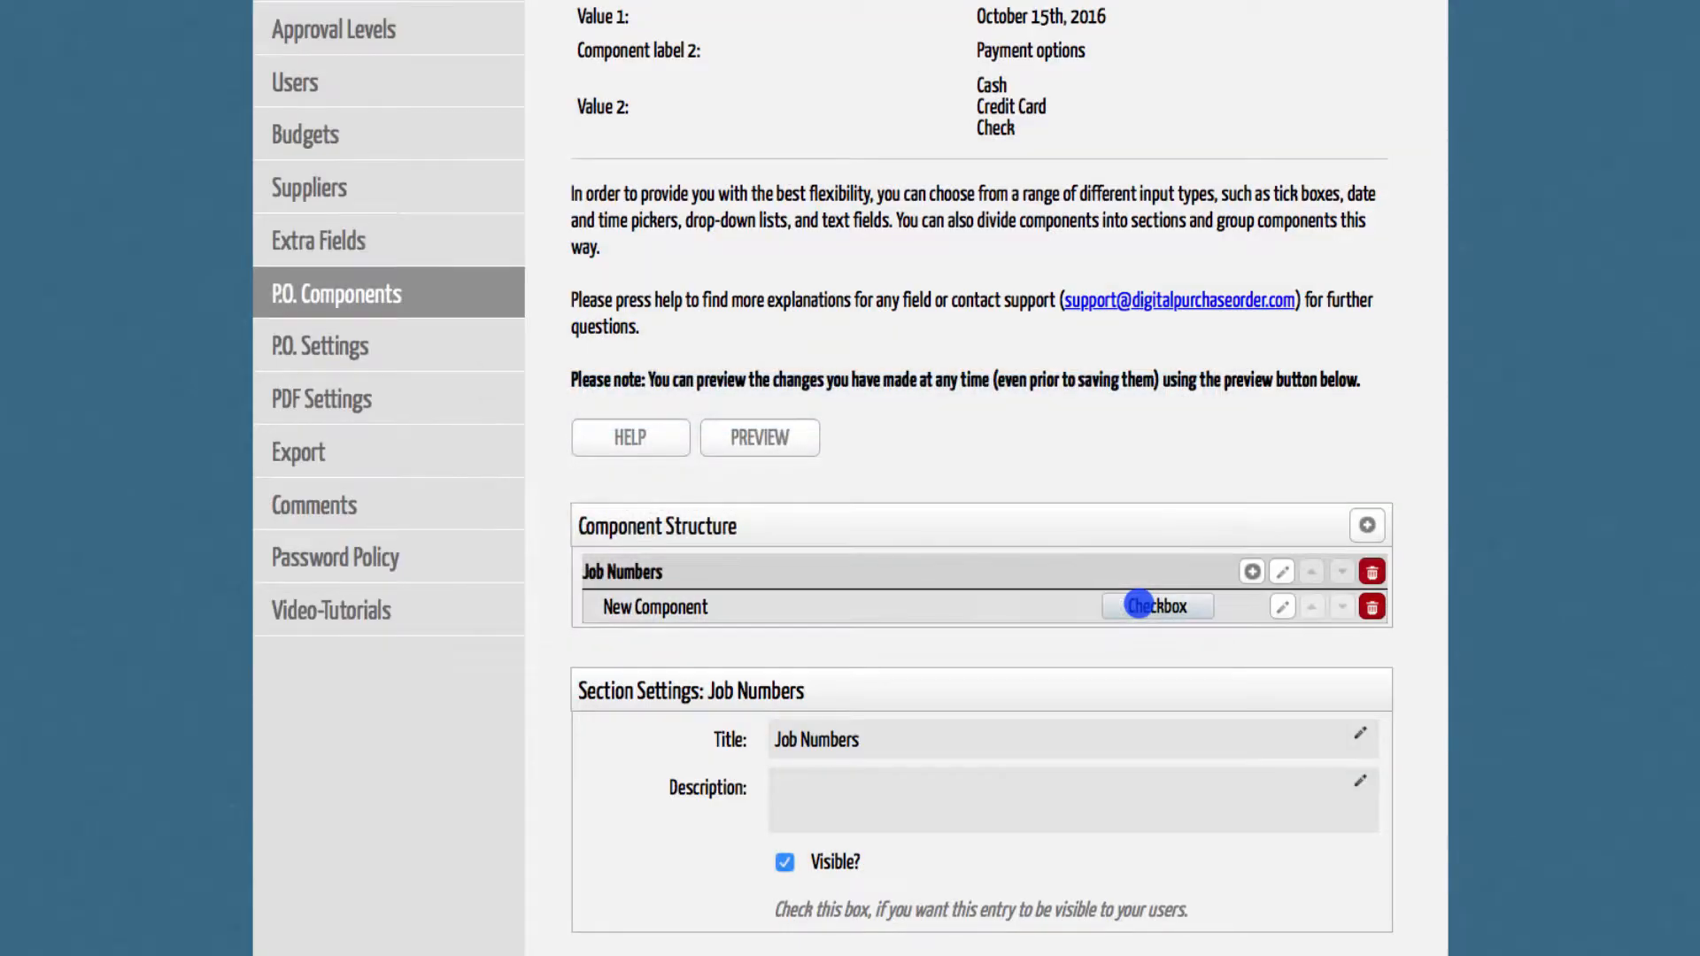
{"action": "mouse_move", "coordinate": [1298, 622]}
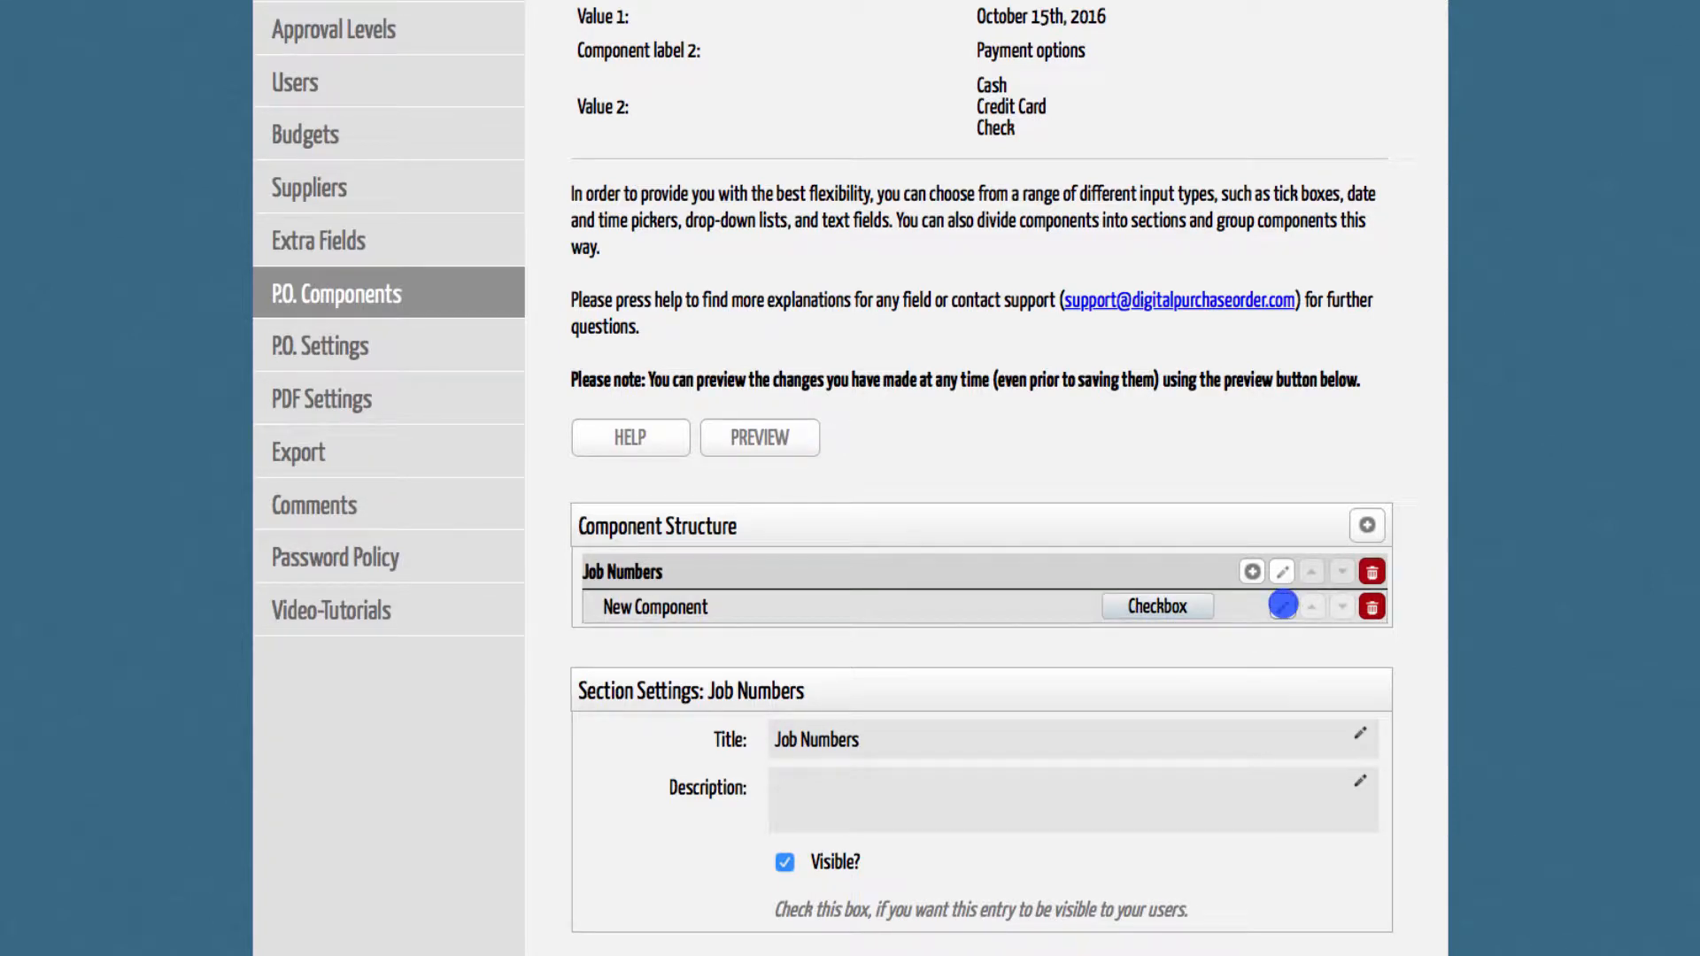
{"action": "left_click", "coordinate": [1282, 605]}
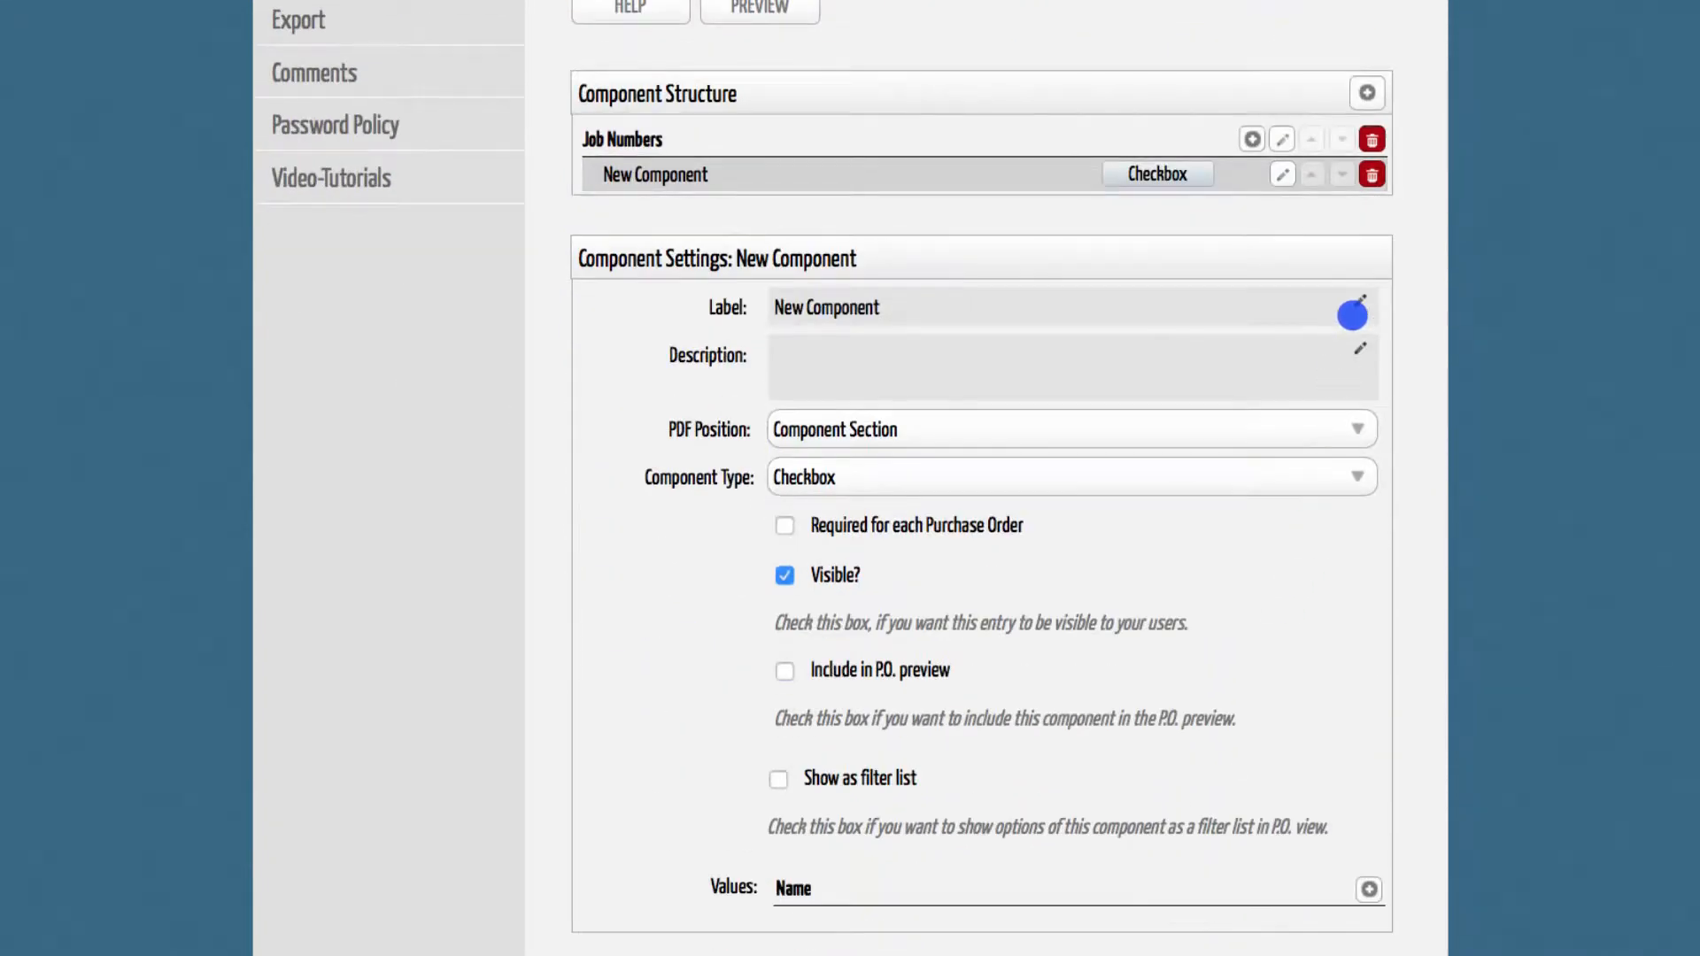
{"action": "type", "text": "JO"}
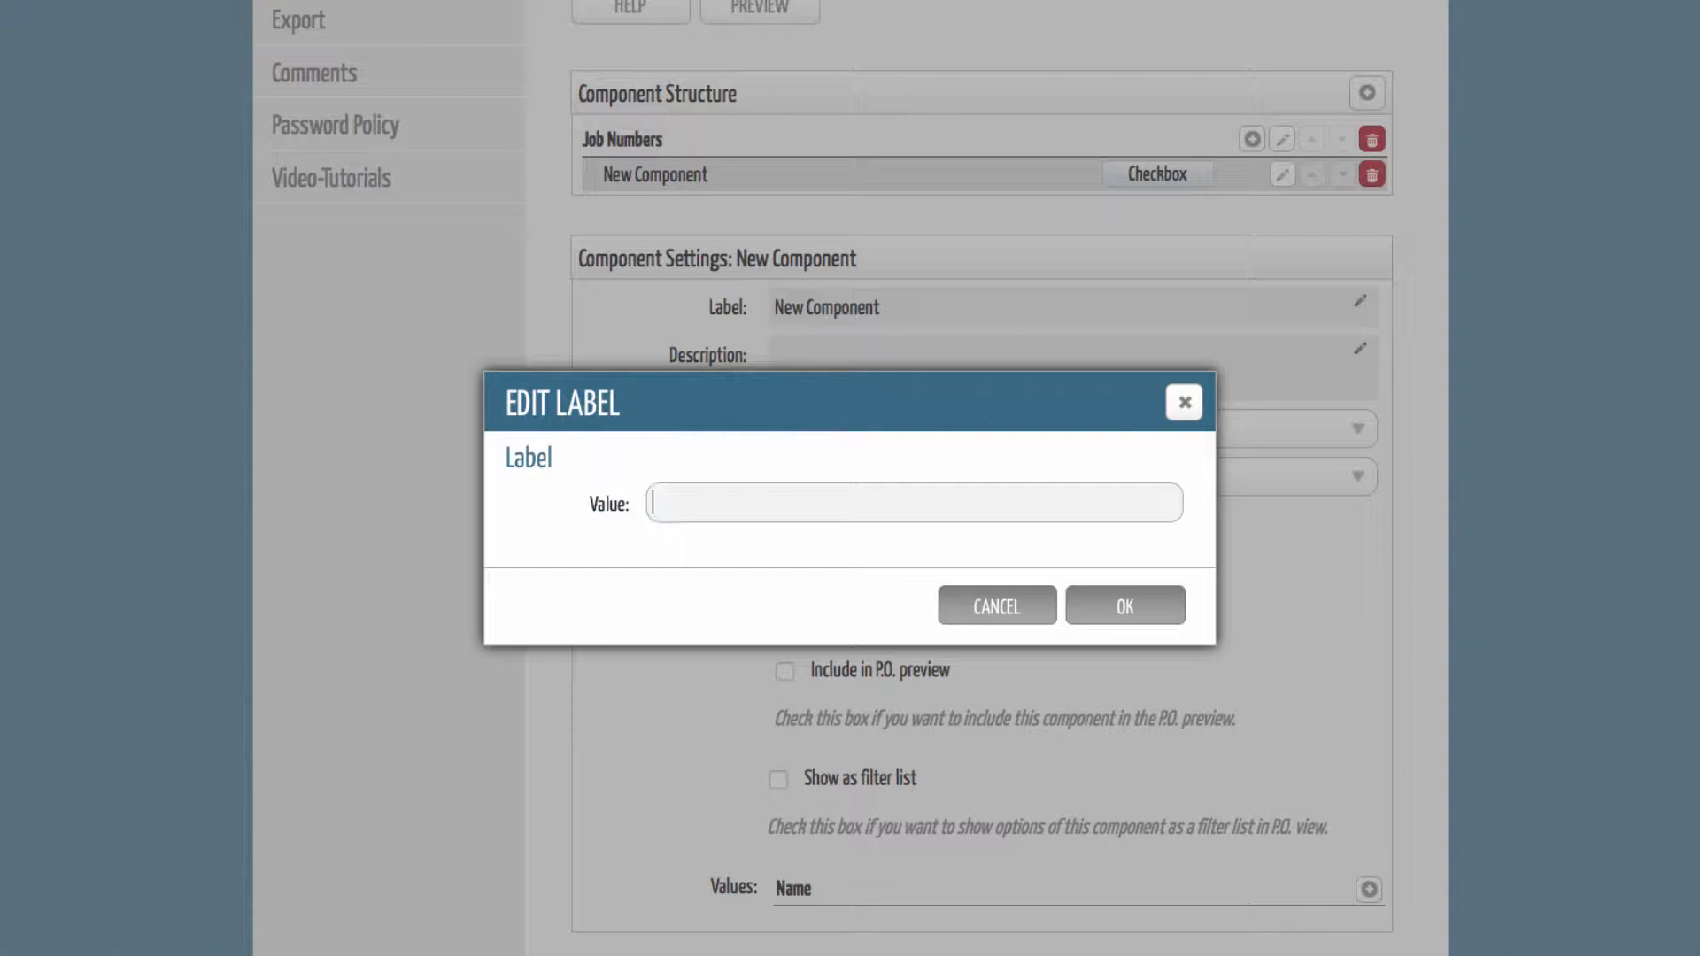
Step: Keep the component label empty and change its type from Checkbox to Drop-Down
{"action": "left_click", "coordinate": [1125, 606]}
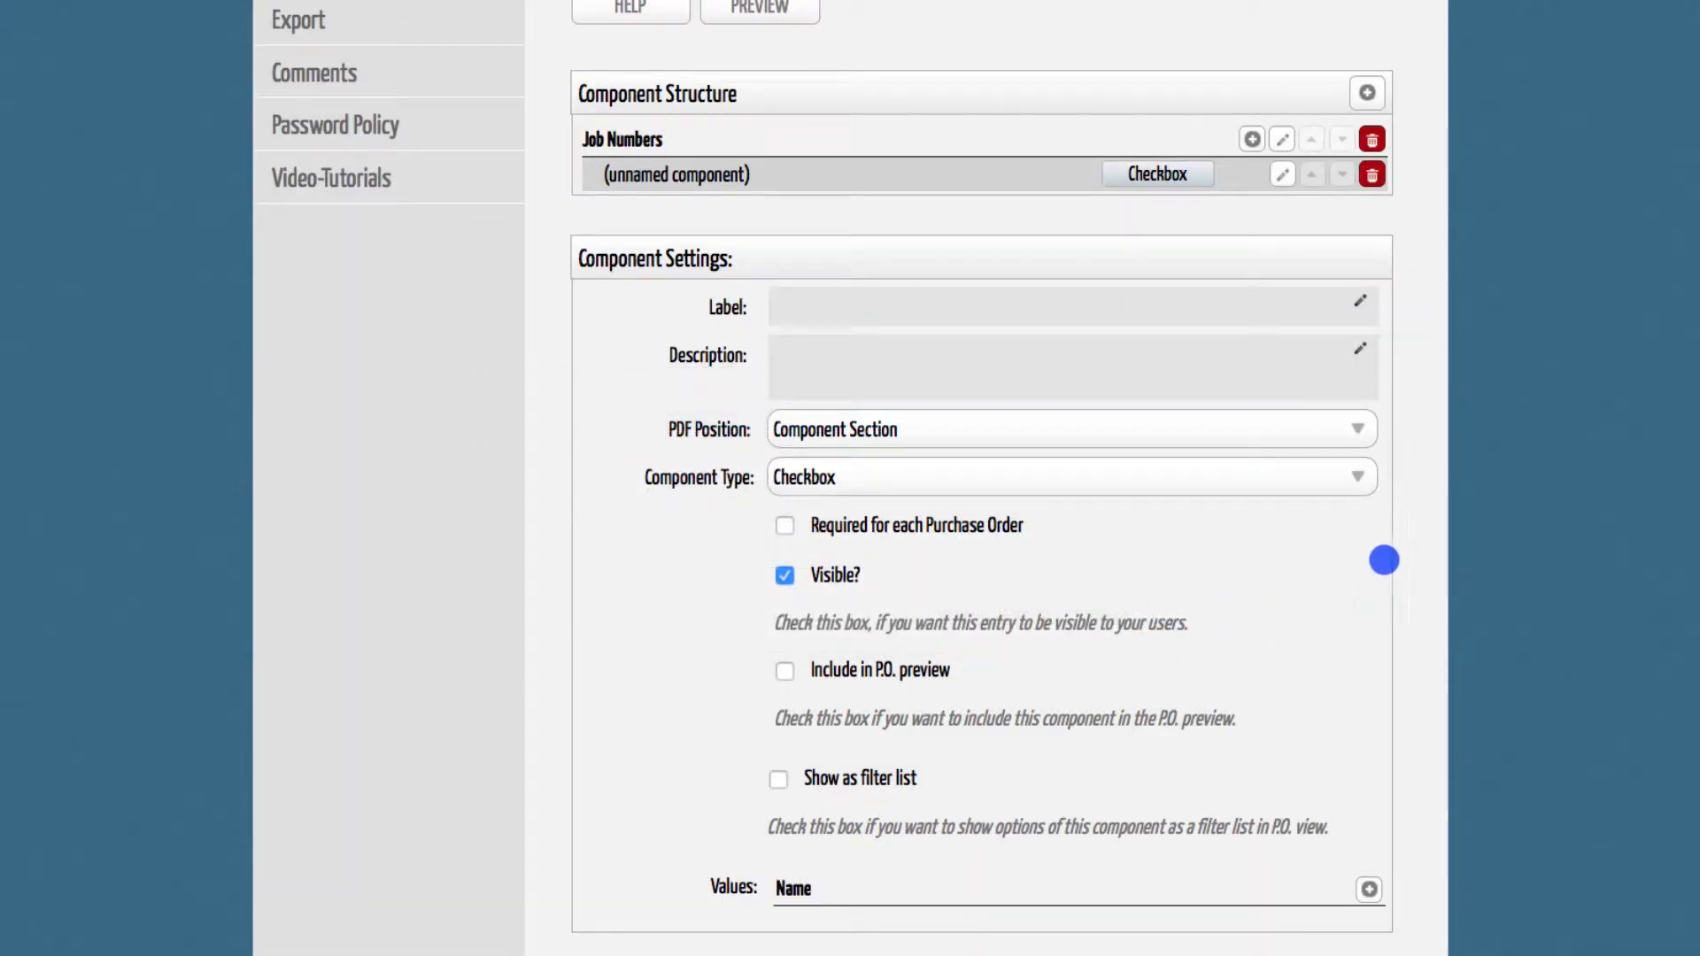
{"action": "left_click", "coordinate": [1071, 476]}
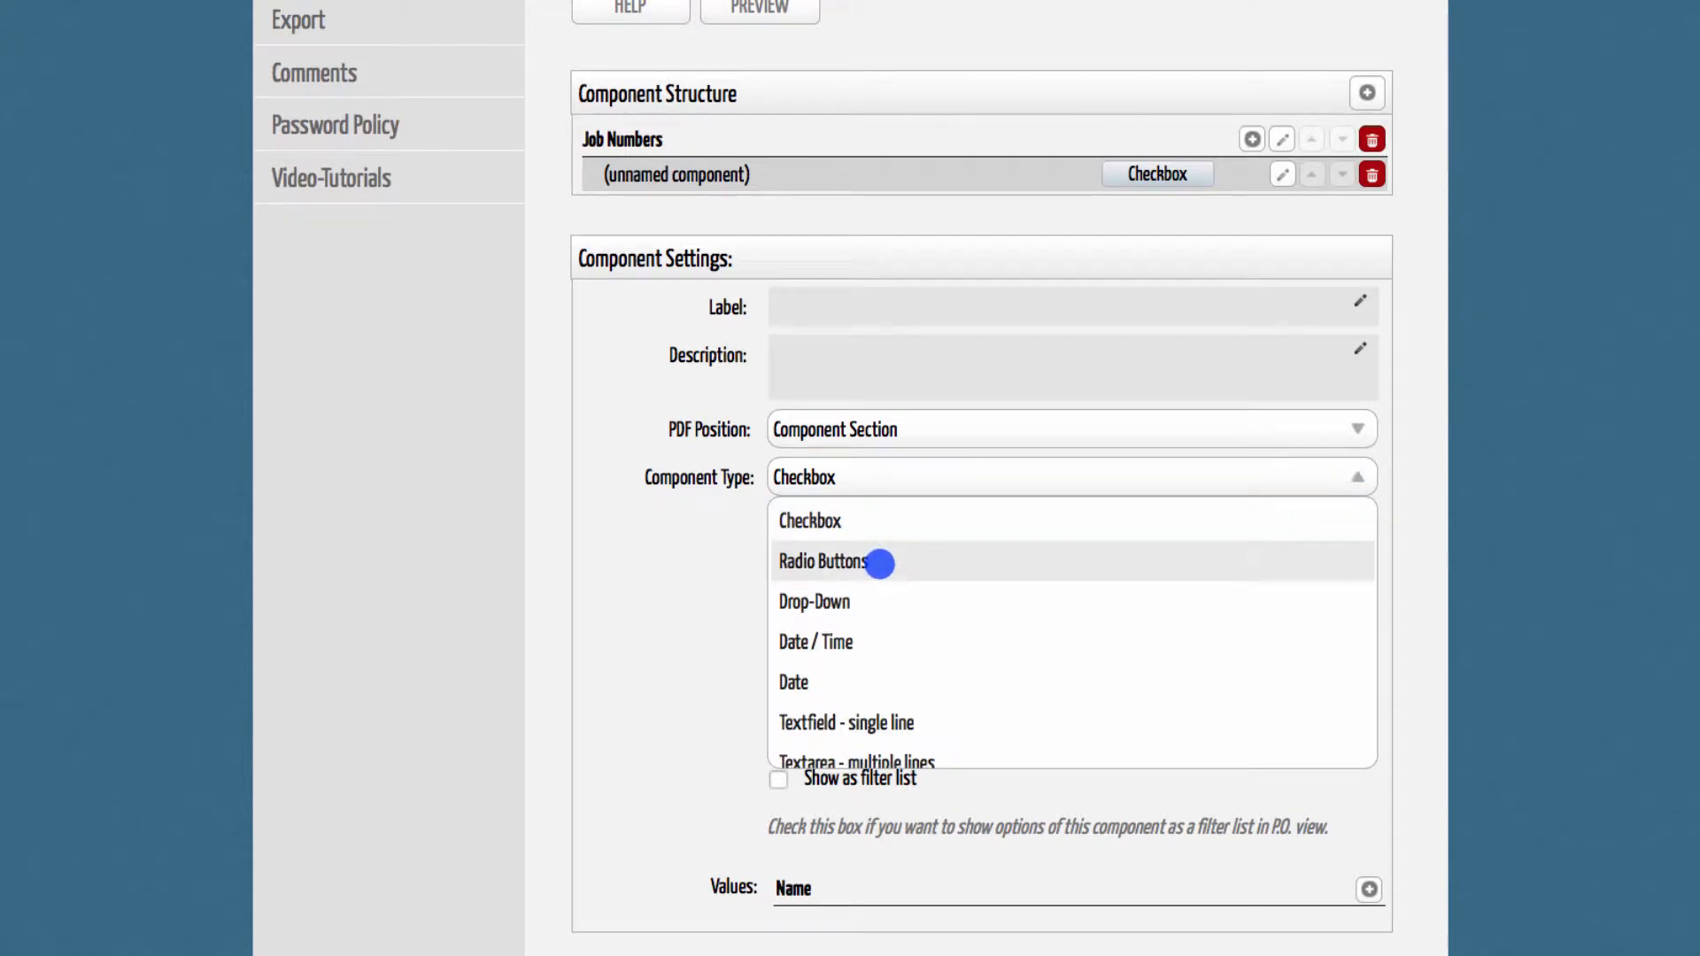
{"action": "mouse_move", "coordinate": [865, 637]}
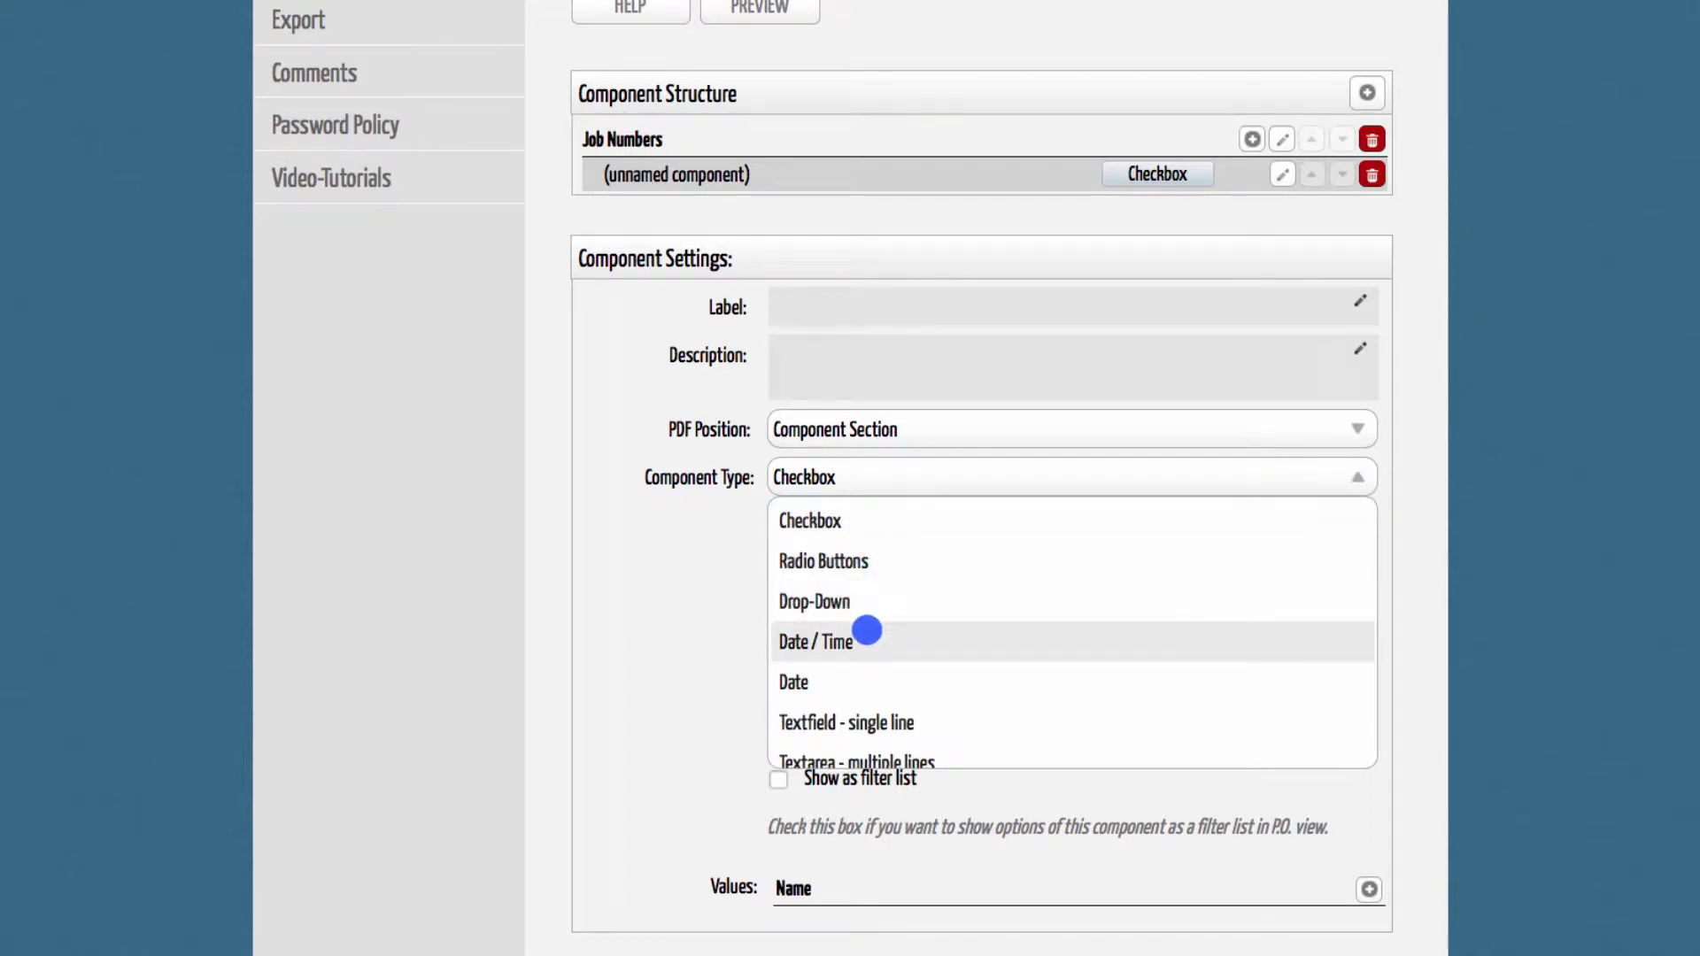
{"action": "mouse_move", "coordinate": [862, 653]}
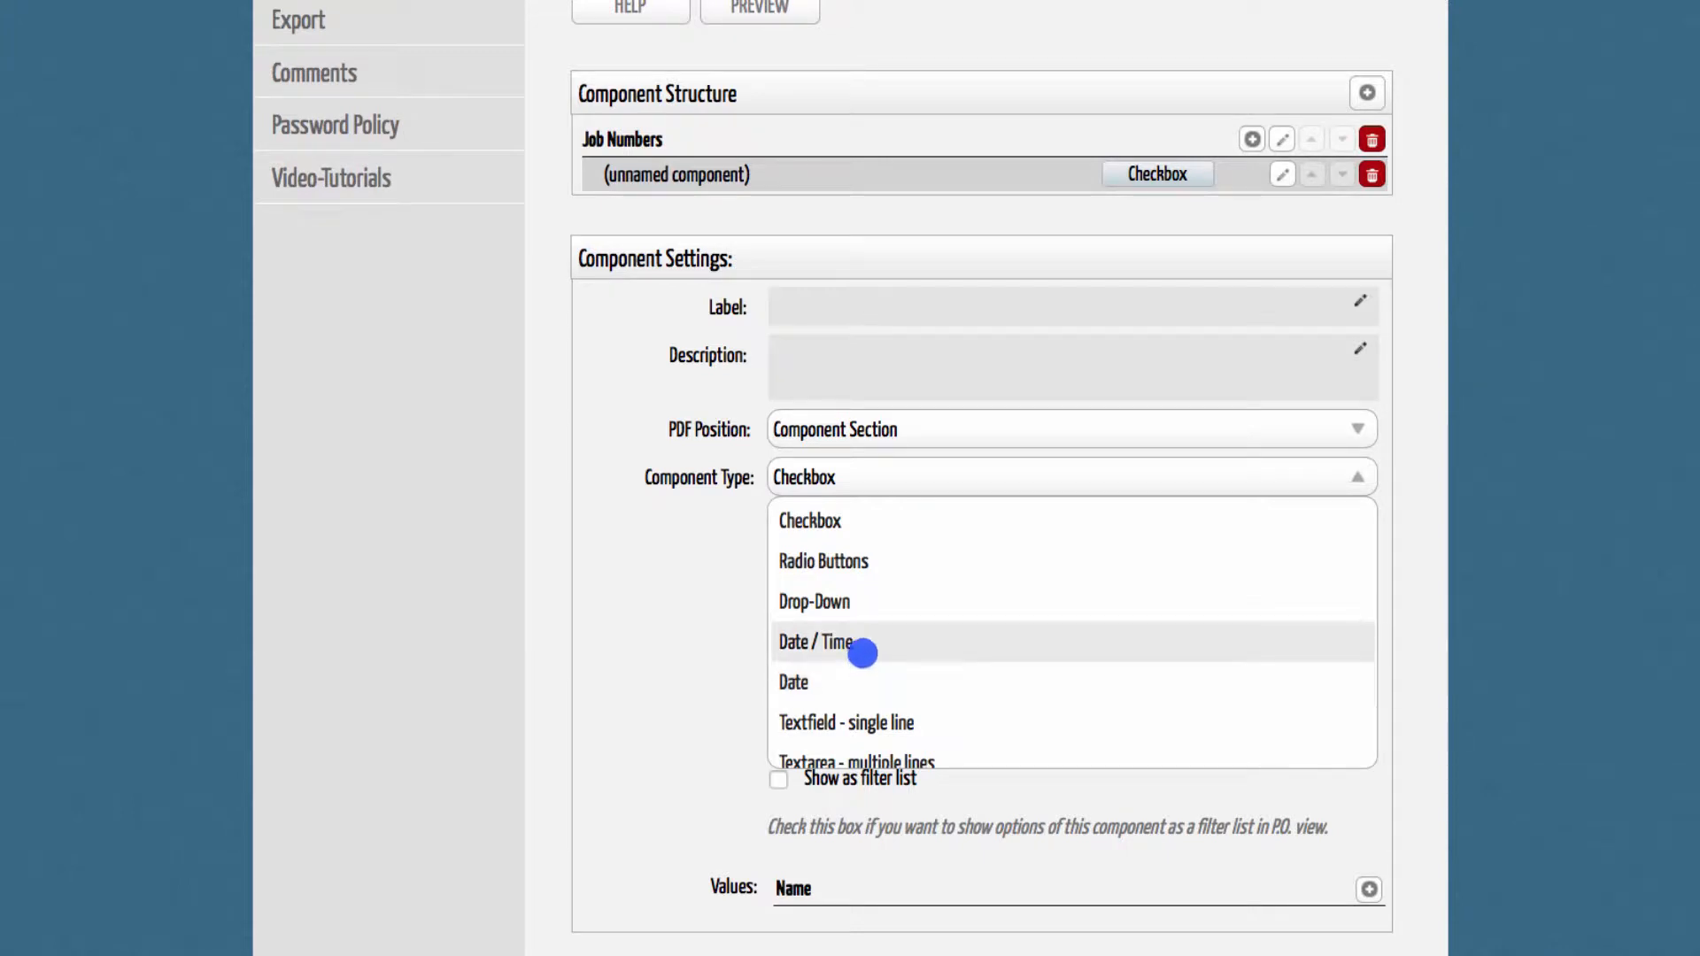
{"action": "mouse_move", "coordinate": [866, 747]}
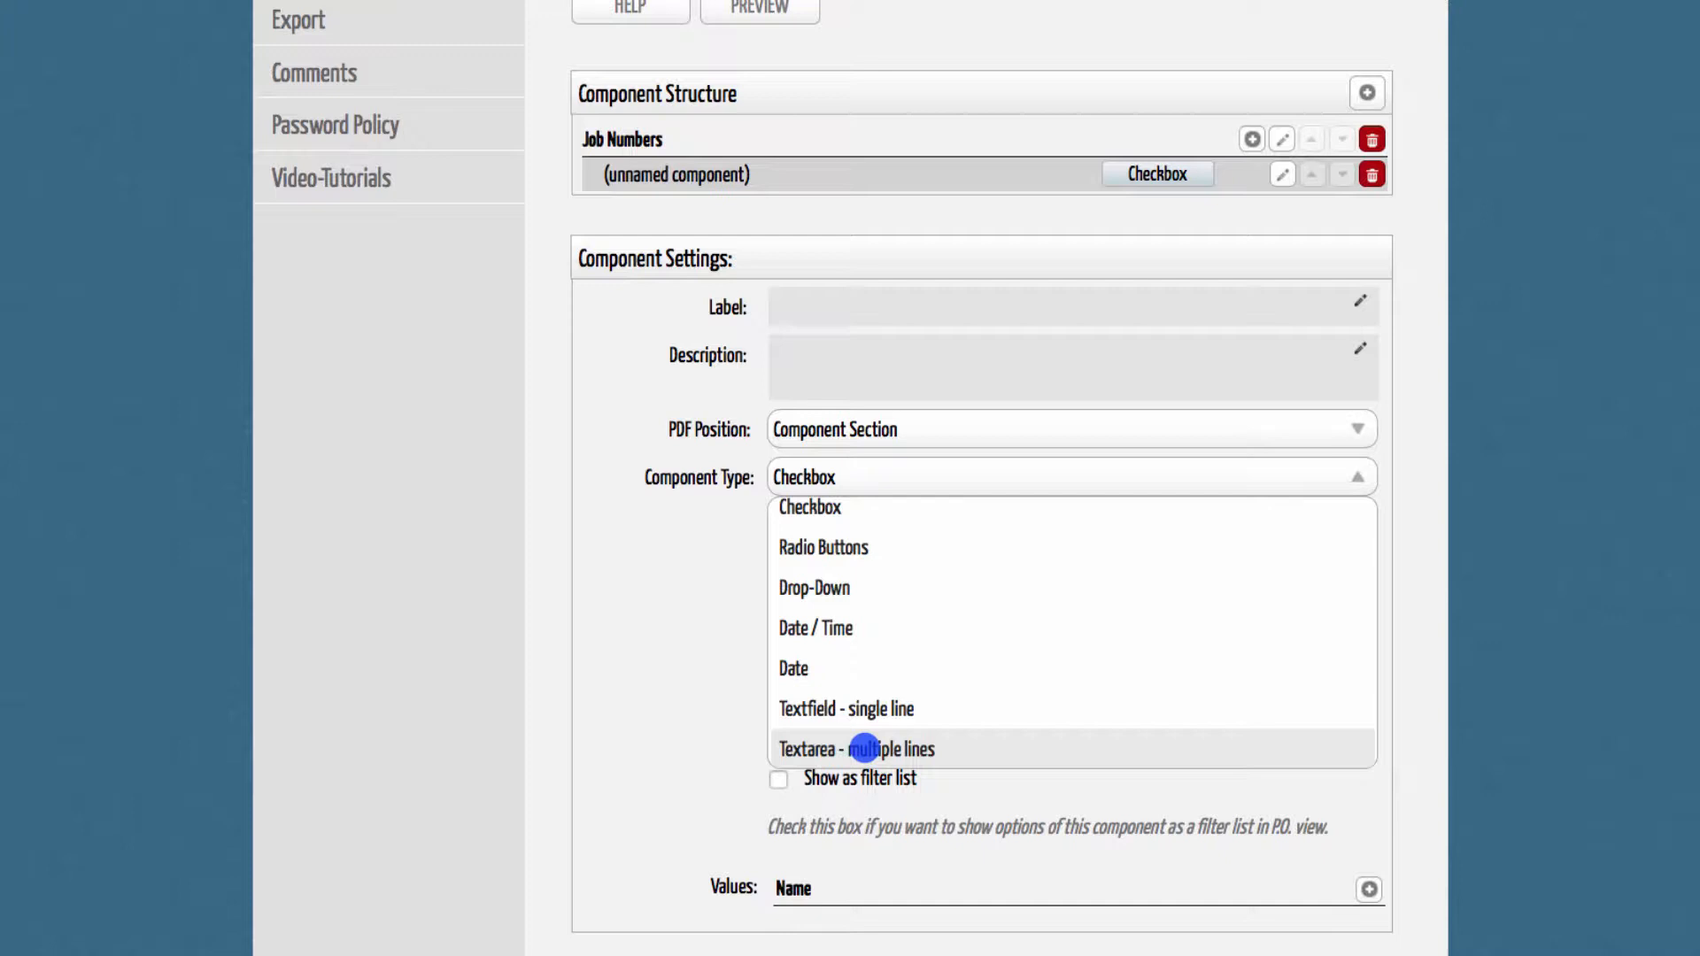
{"action": "left_click", "coordinate": [813, 586]}
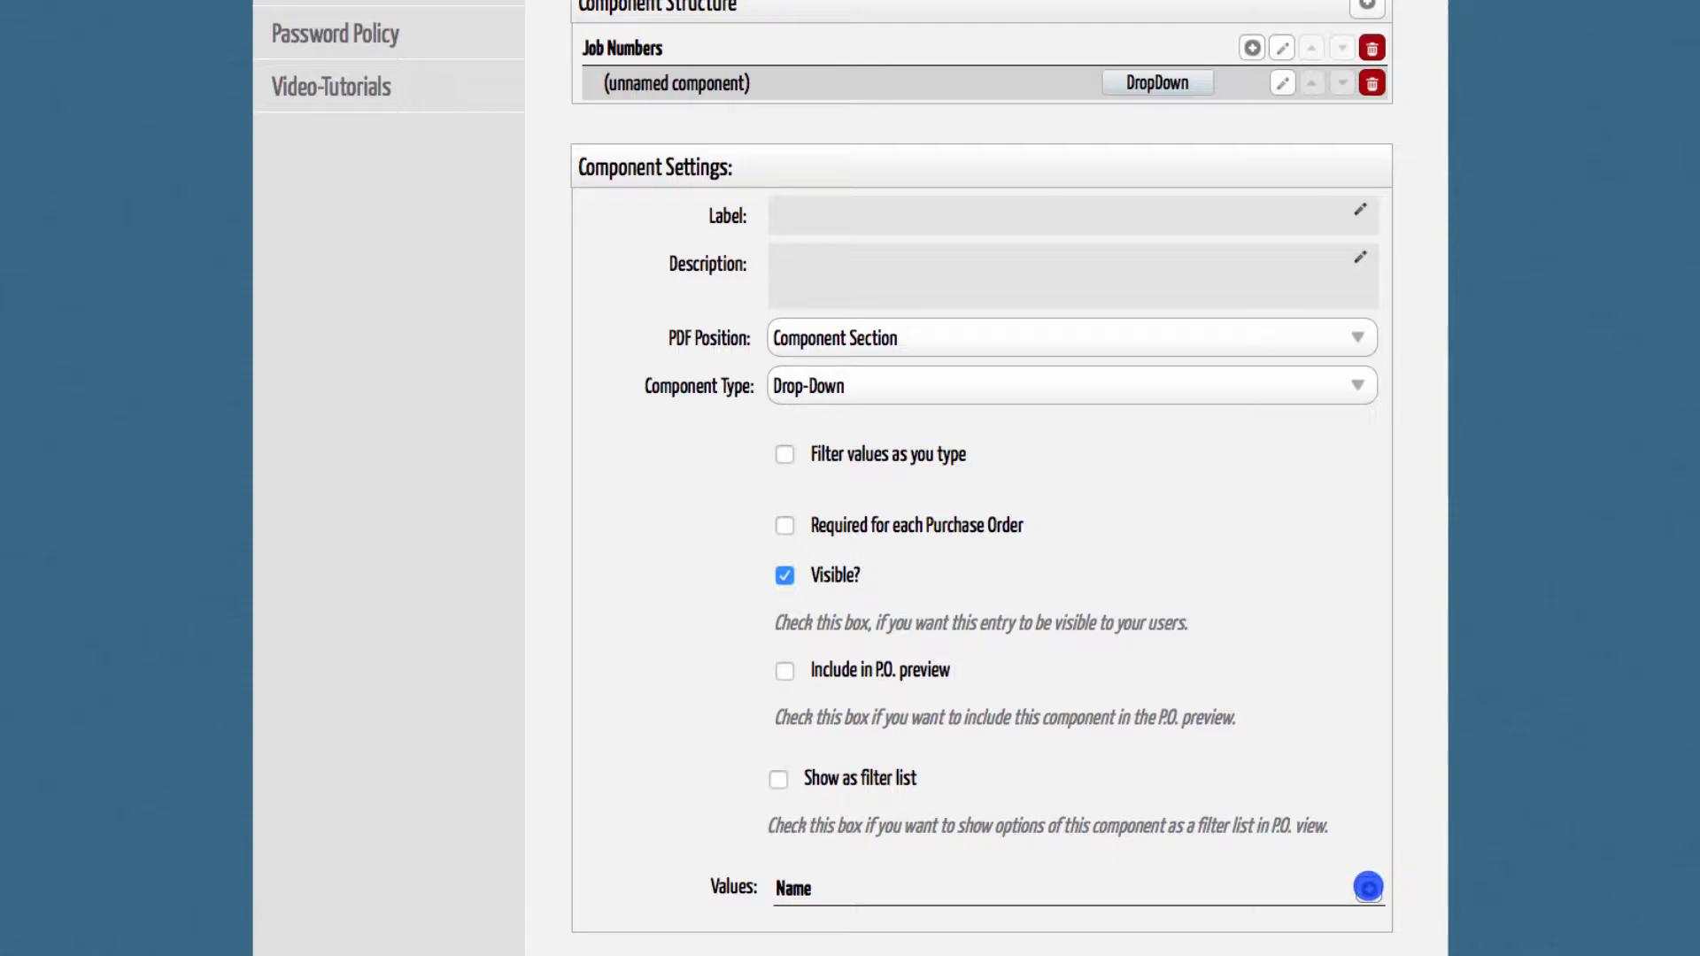
Step: Add 004 to the Job Numbers drop-down's value list
{"action": "left_click", "coordinate": [1366, 887]}
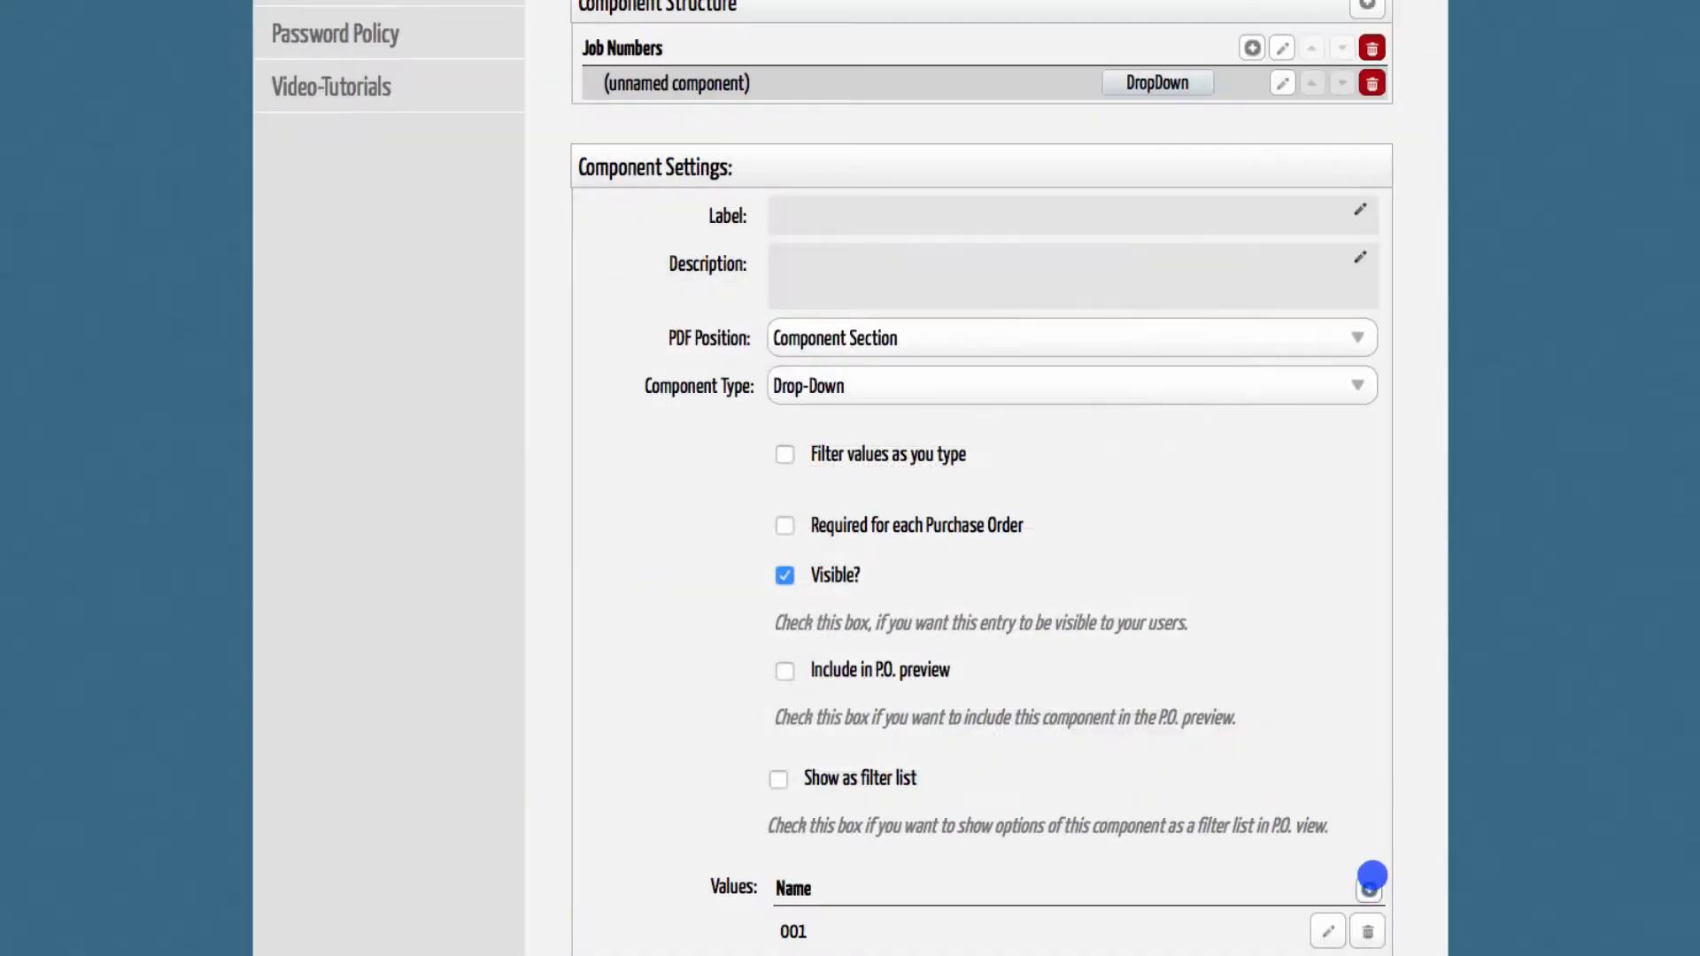
{"action": "left_click", "coordinate": [1369, 887]}
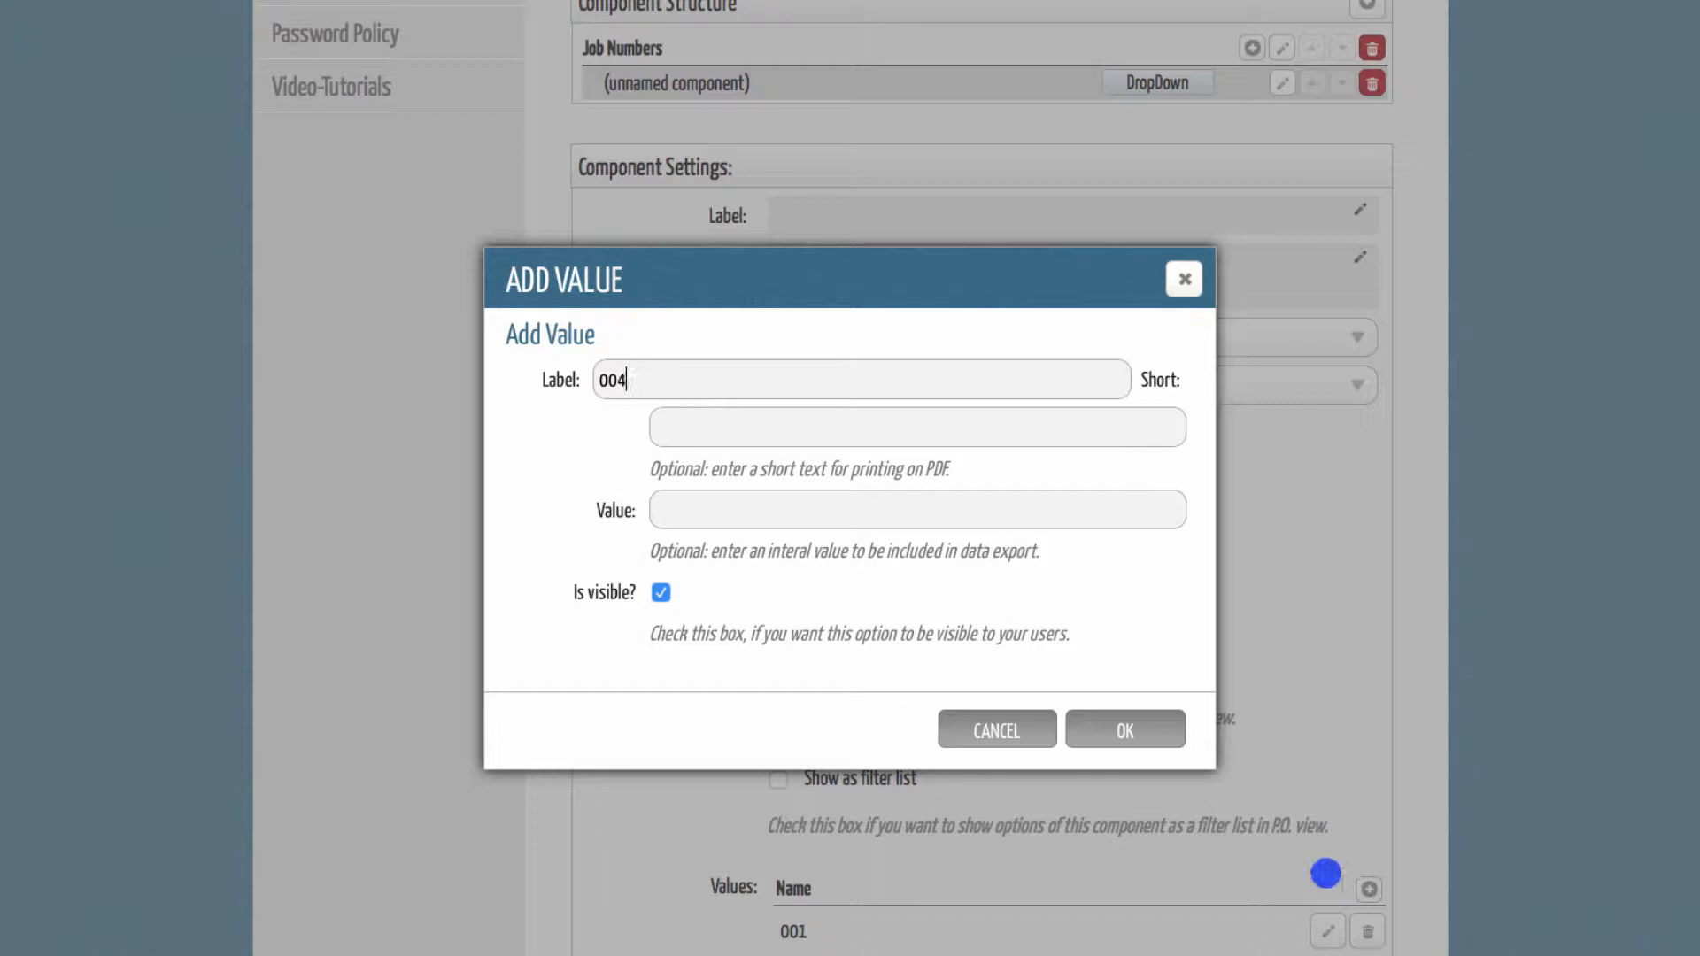
{"action": "left_click", "coordinate": [1124, 730]}
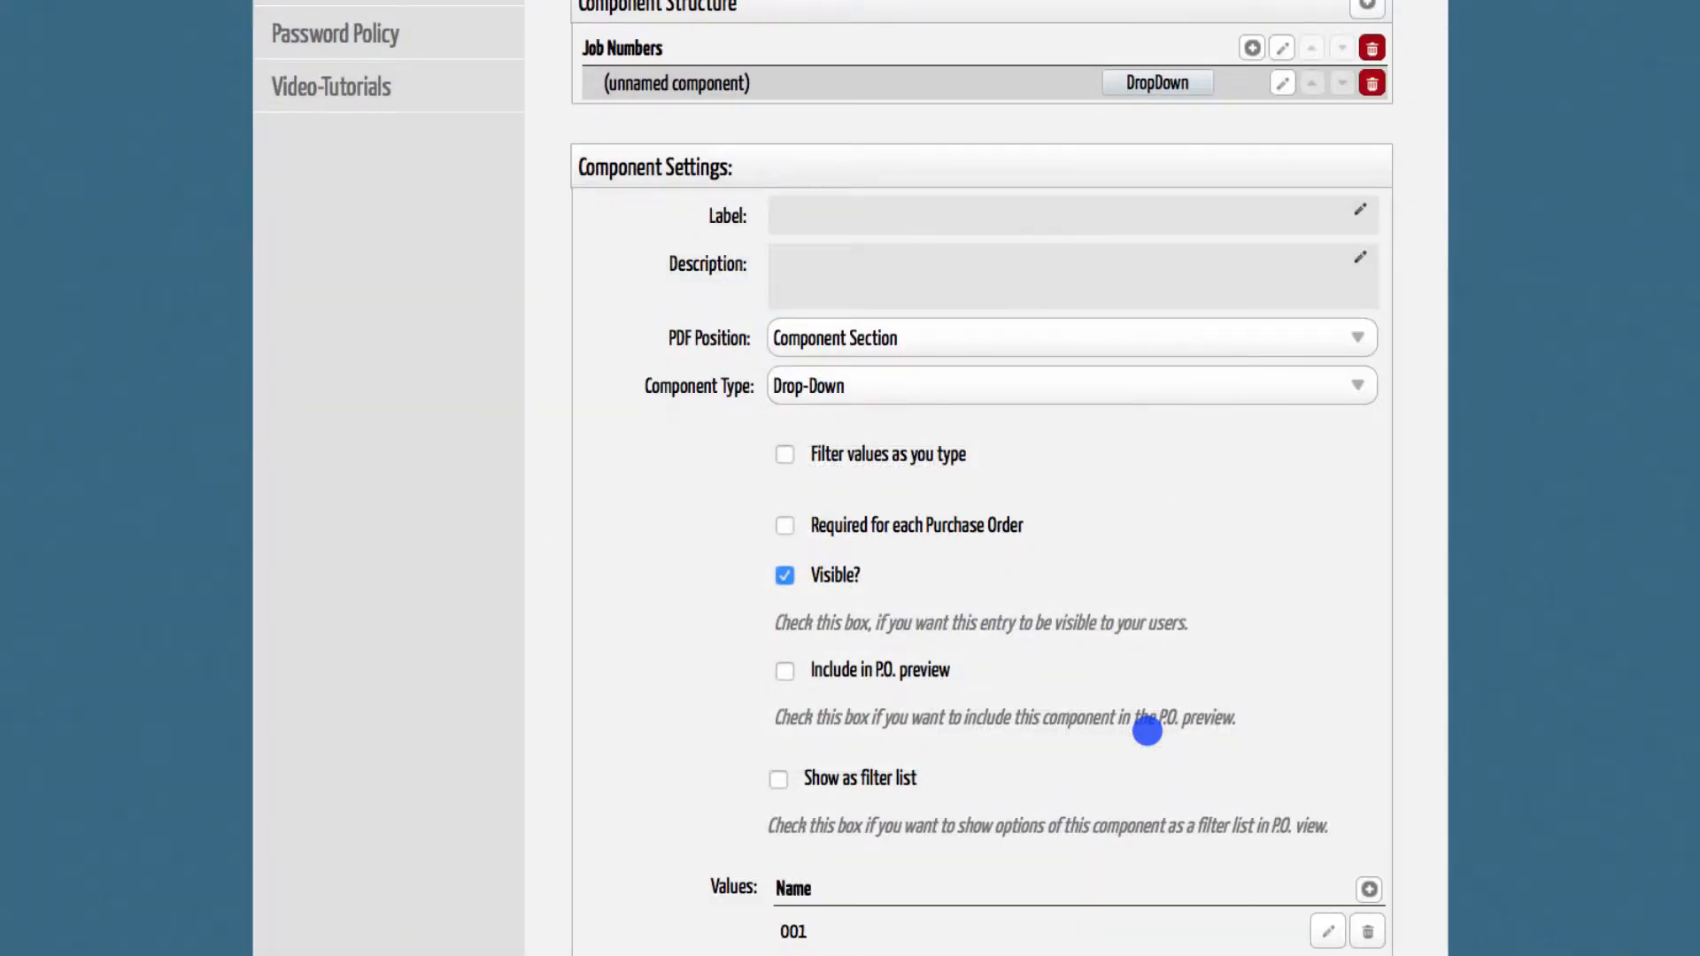
Step: Enable 'Filter values as you type' and 'Required for each Purchase Order', testing with 001
{"action": "scroll", "scroll_direction": "down", "scroll_amount": 3}
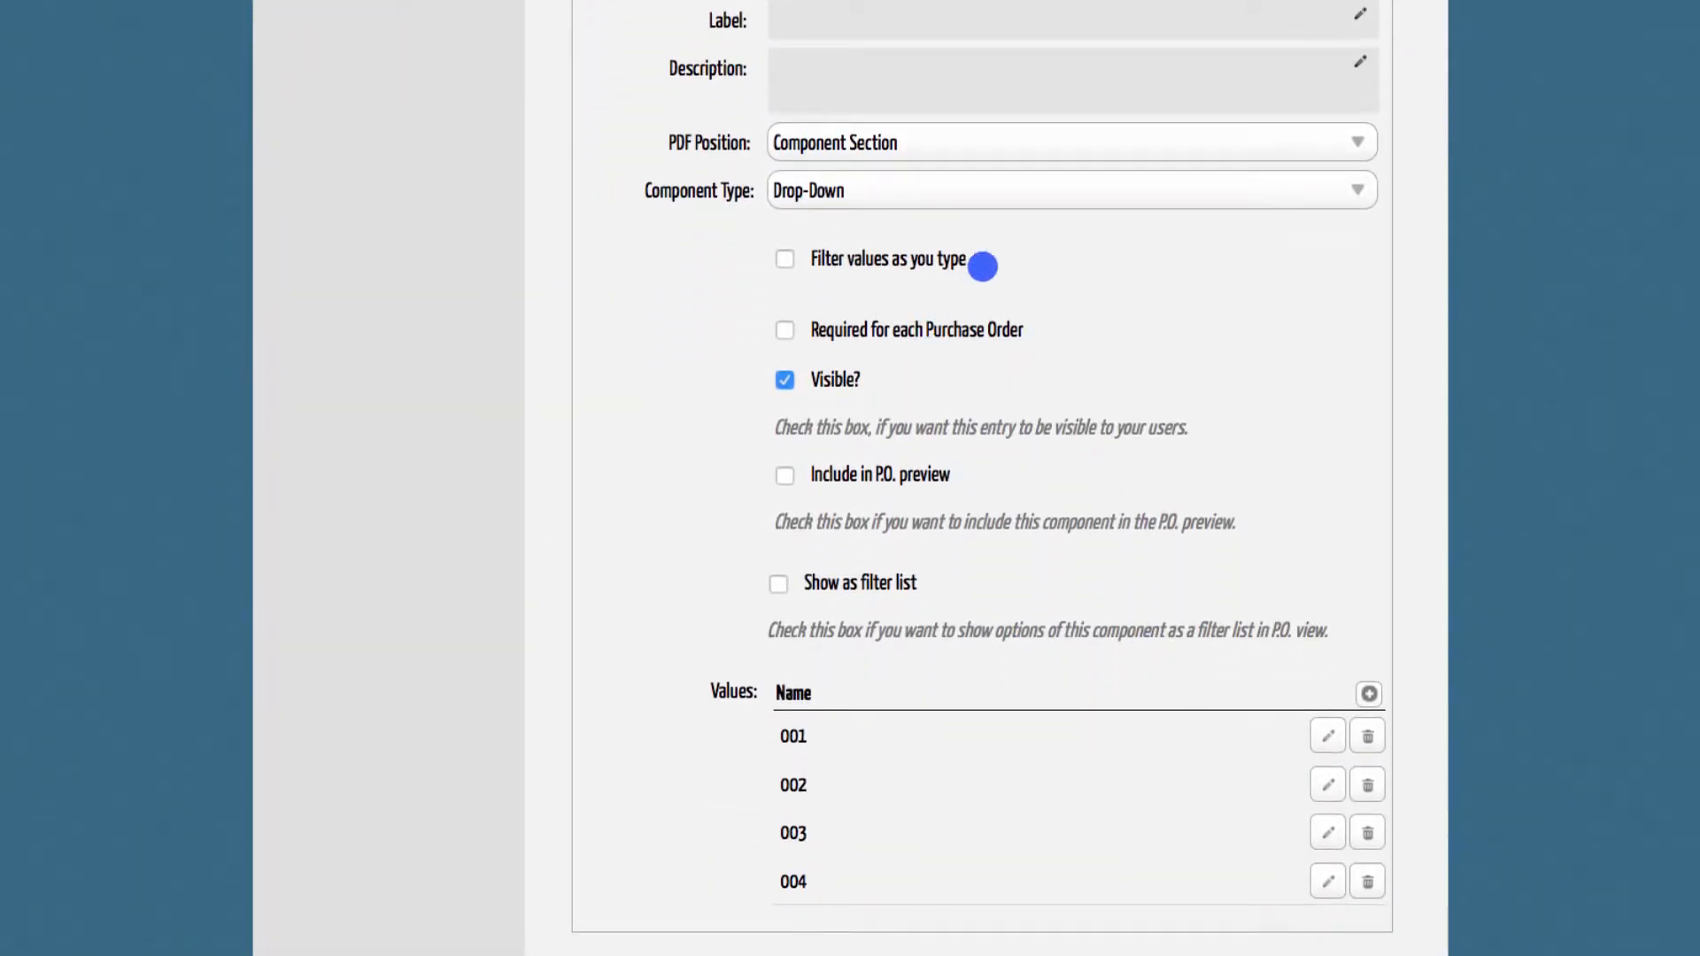
{"action": "mouse_move", "coordinate": [823, 598]}
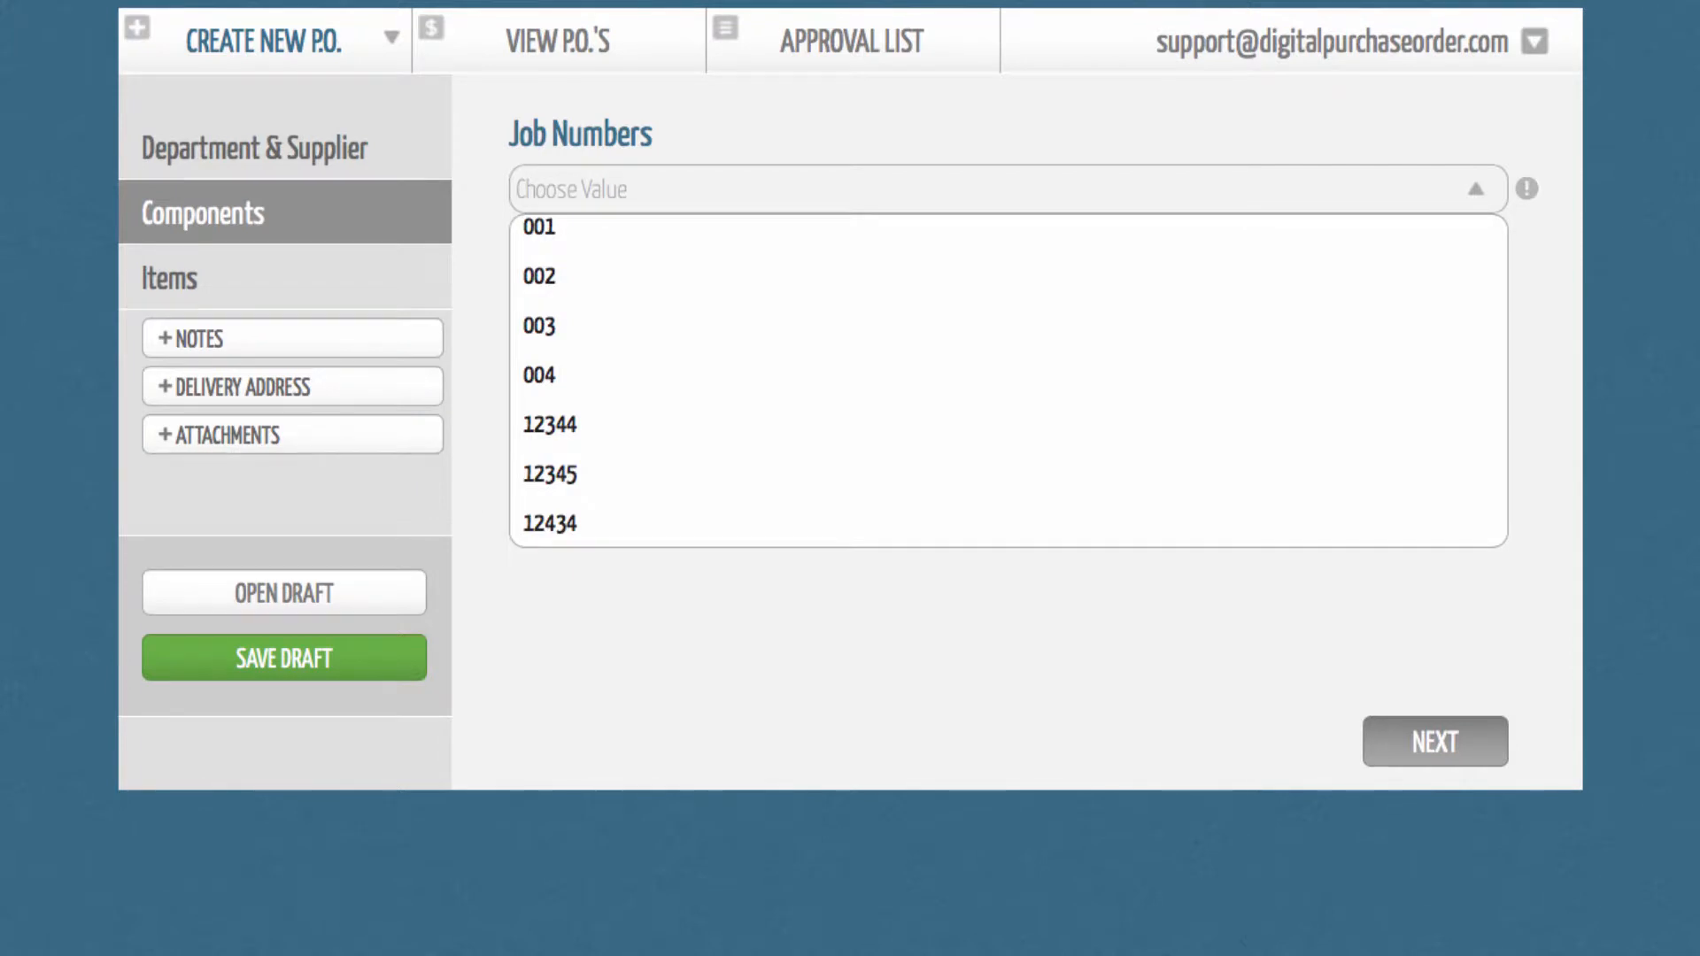
{"action": "type", "text": "0"}
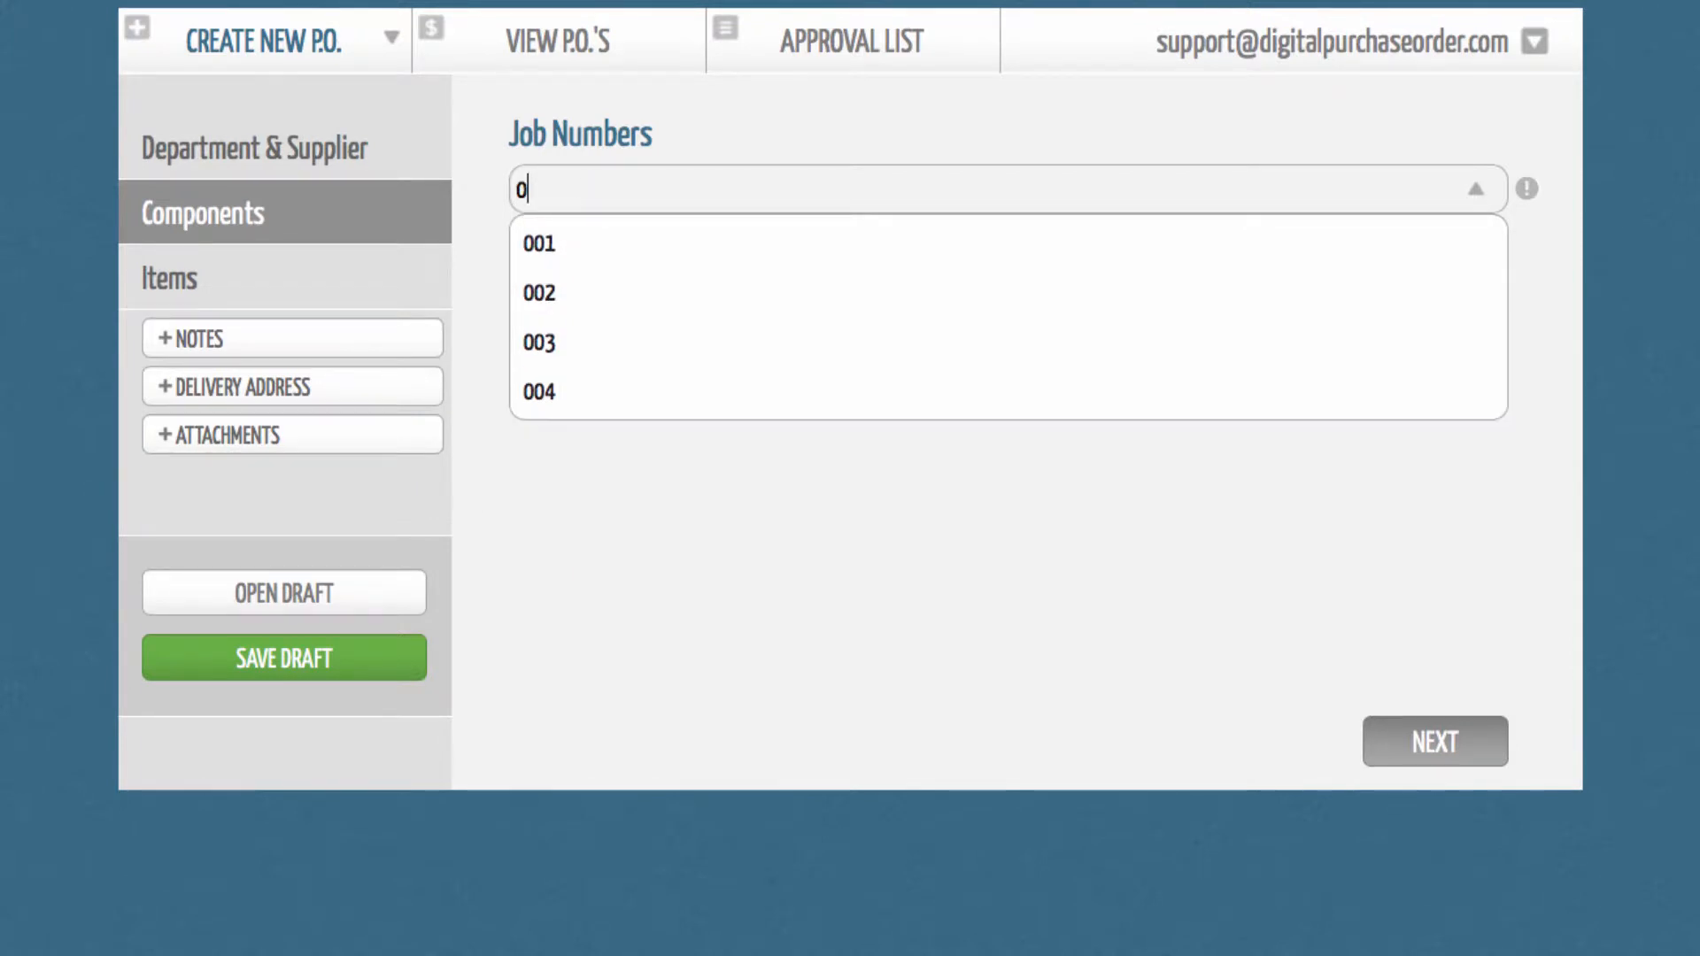
{"action": "type", "text": "0"}
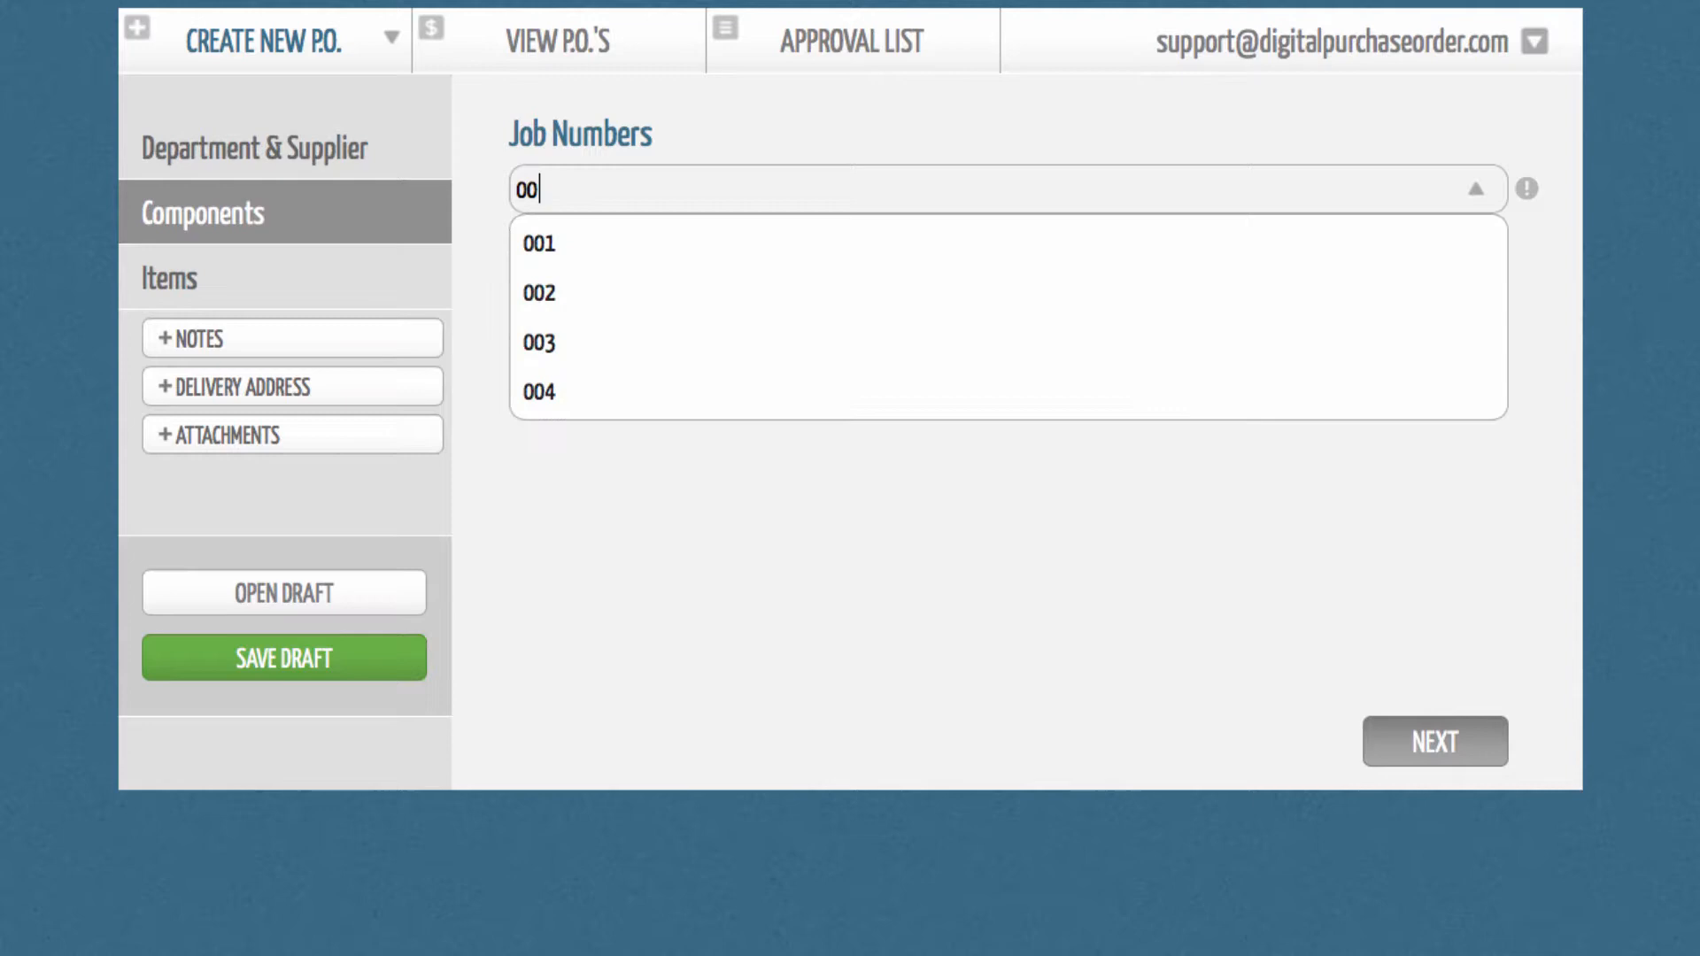
{"action": "key", "text": "backspace"}
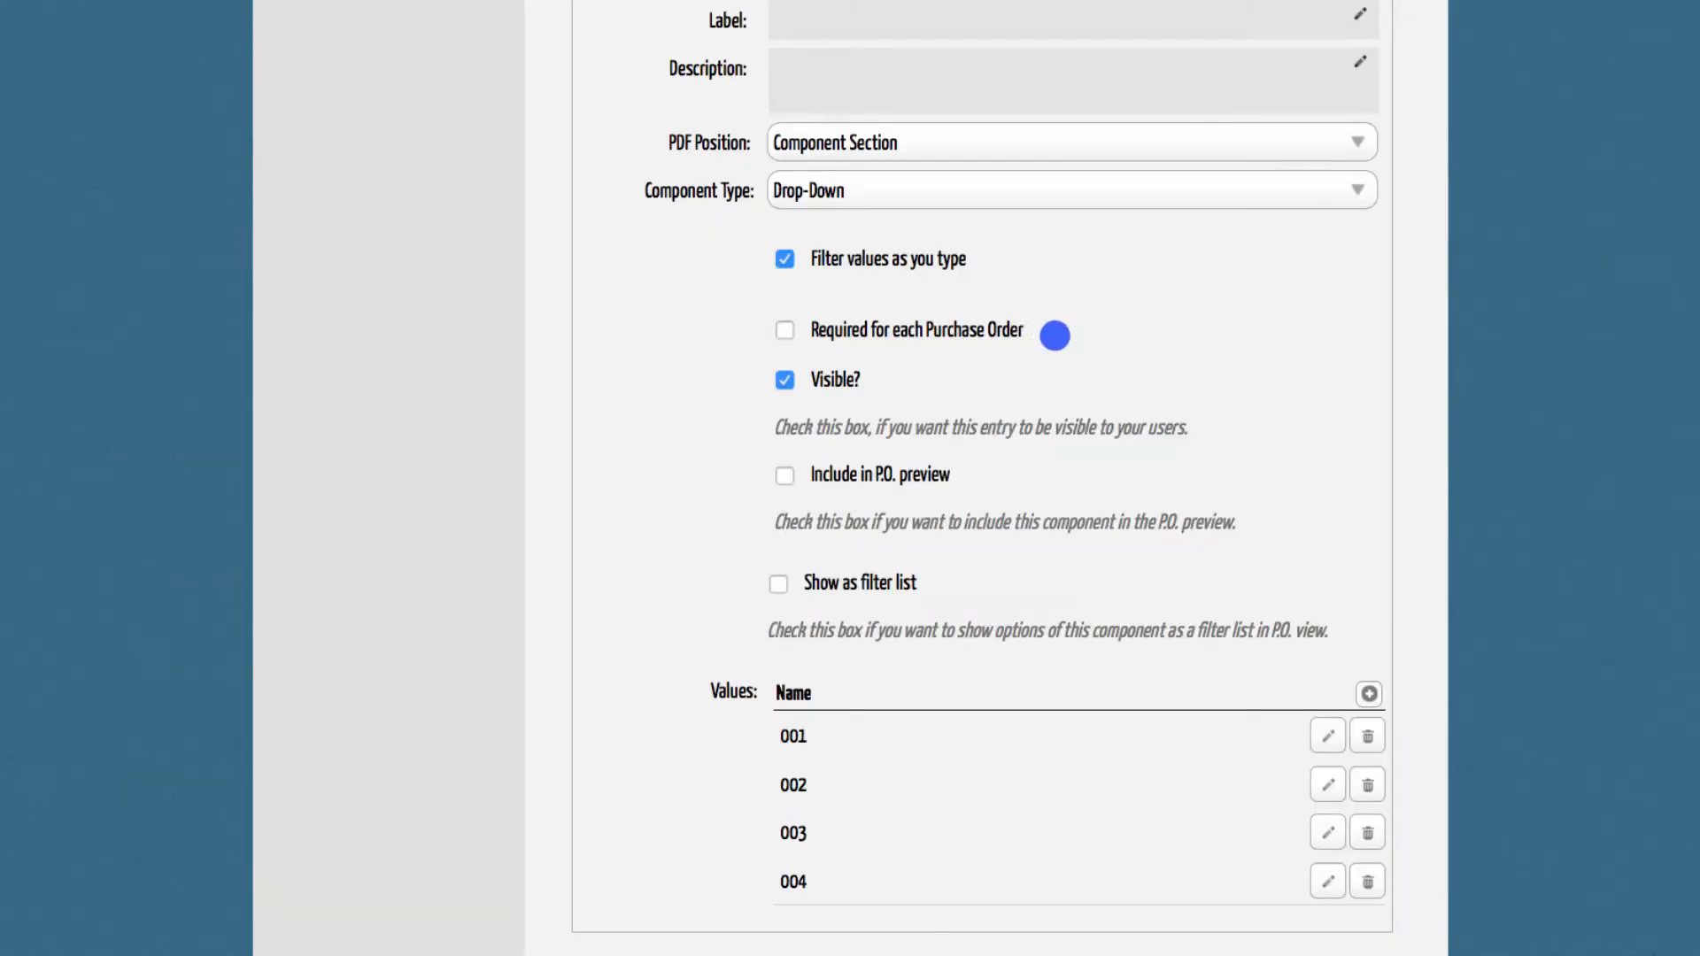
{"action": "left_click", "coordinate": [784, 329]}
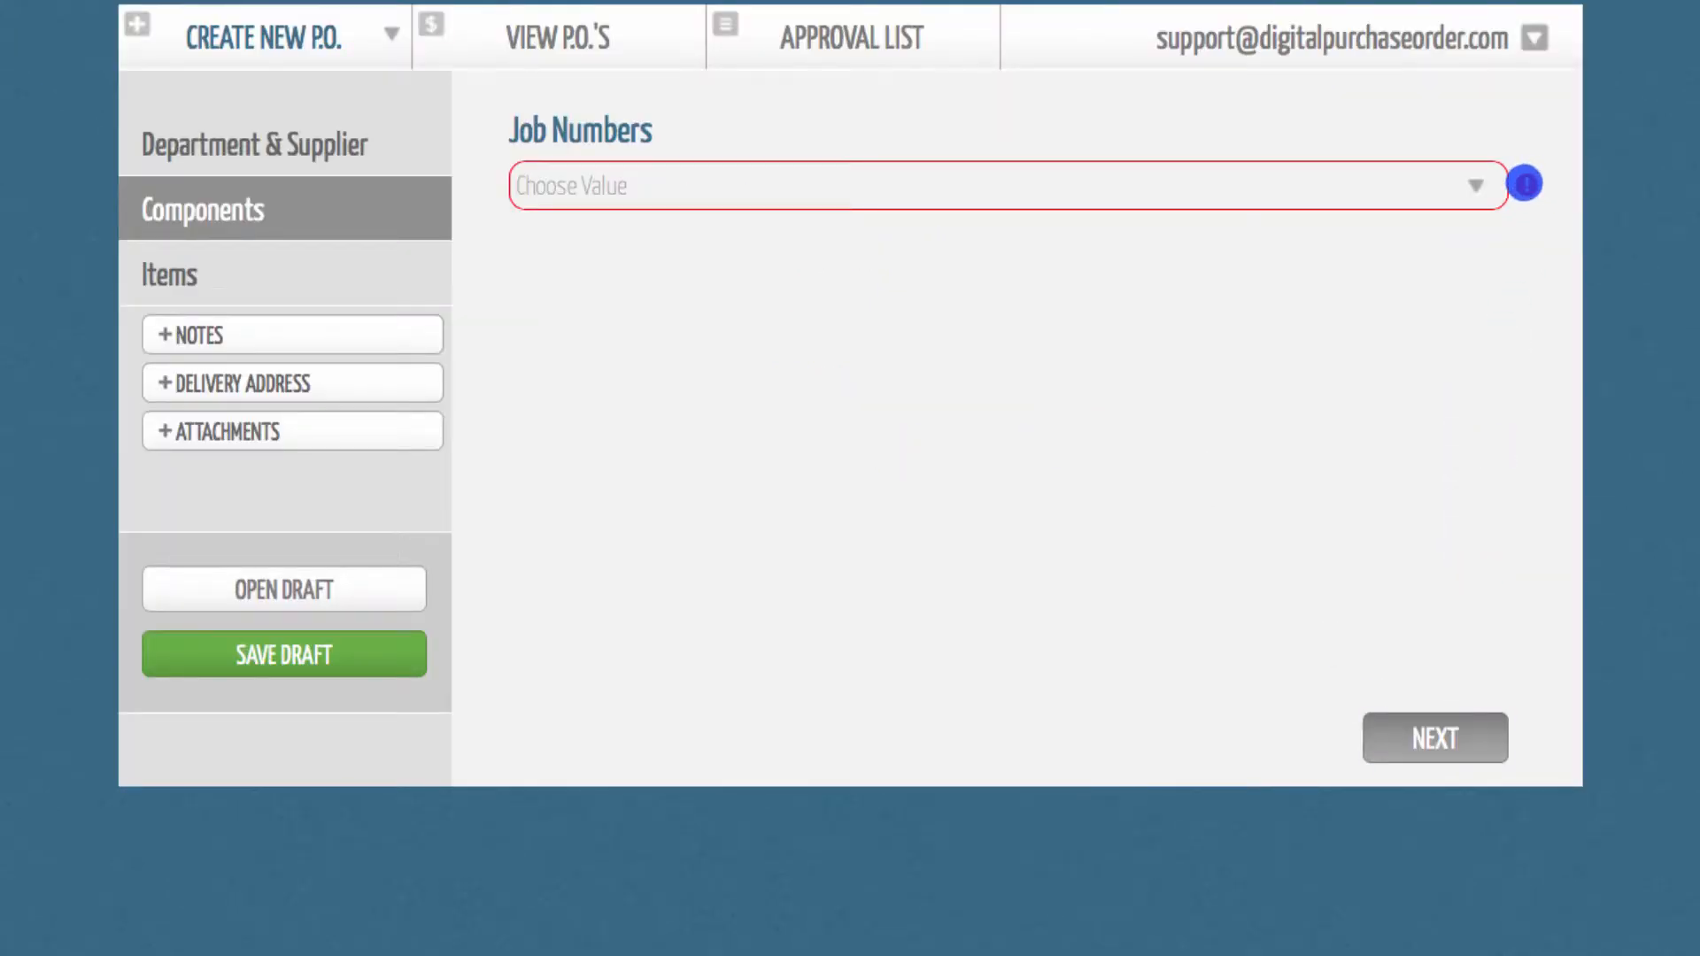
{"action": "type", "text": "001"}
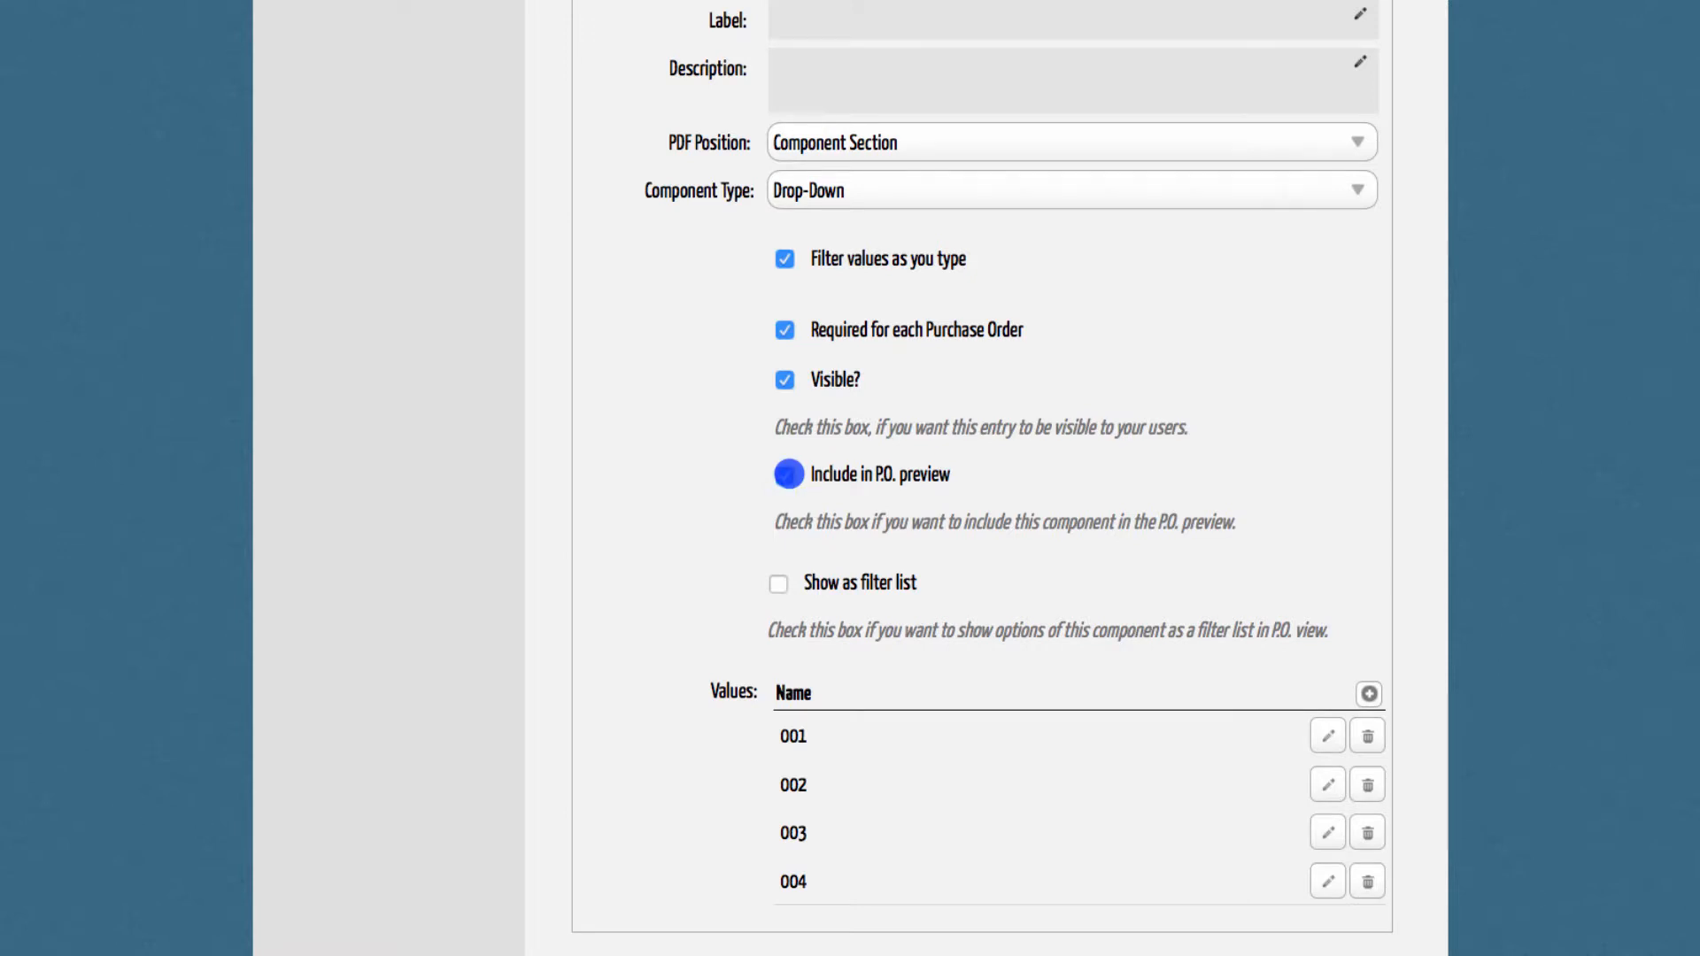
Step: List purchase orders for job number 22343 filtered to Approved status only
{"action": "left_click", "coordinate": [779, 582]}
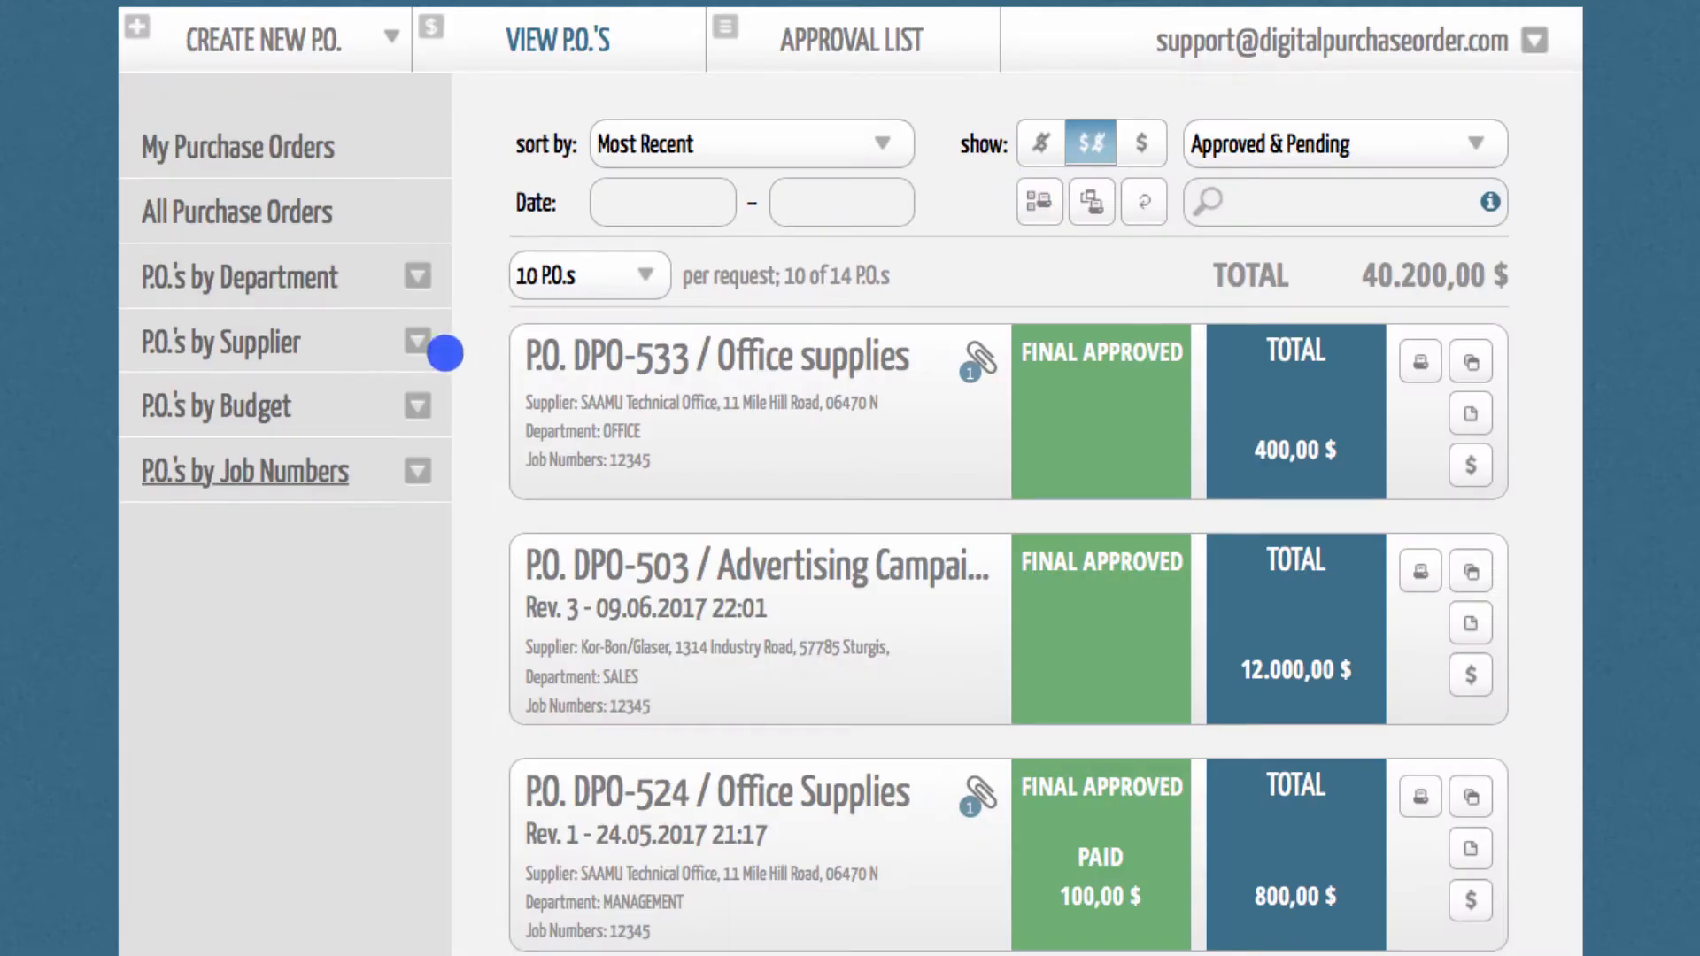
{"action": "left_click", "coordinate": [244, 471]}
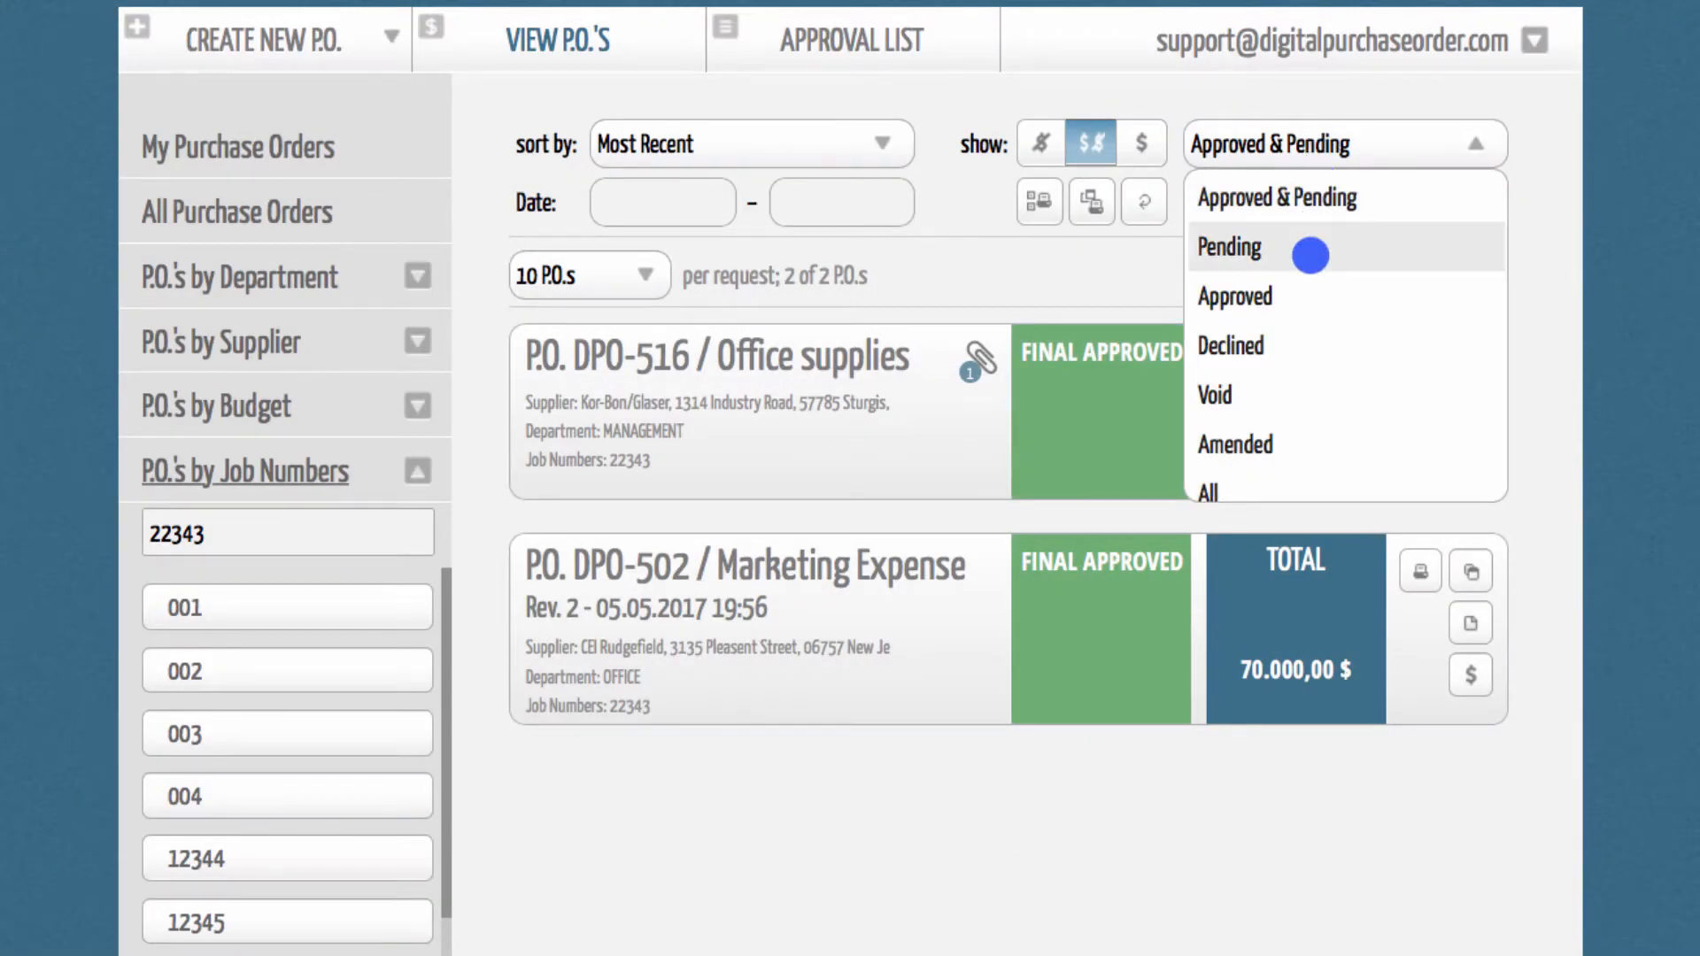
{"action": "left_click", "coordinate": [1234, 296]}
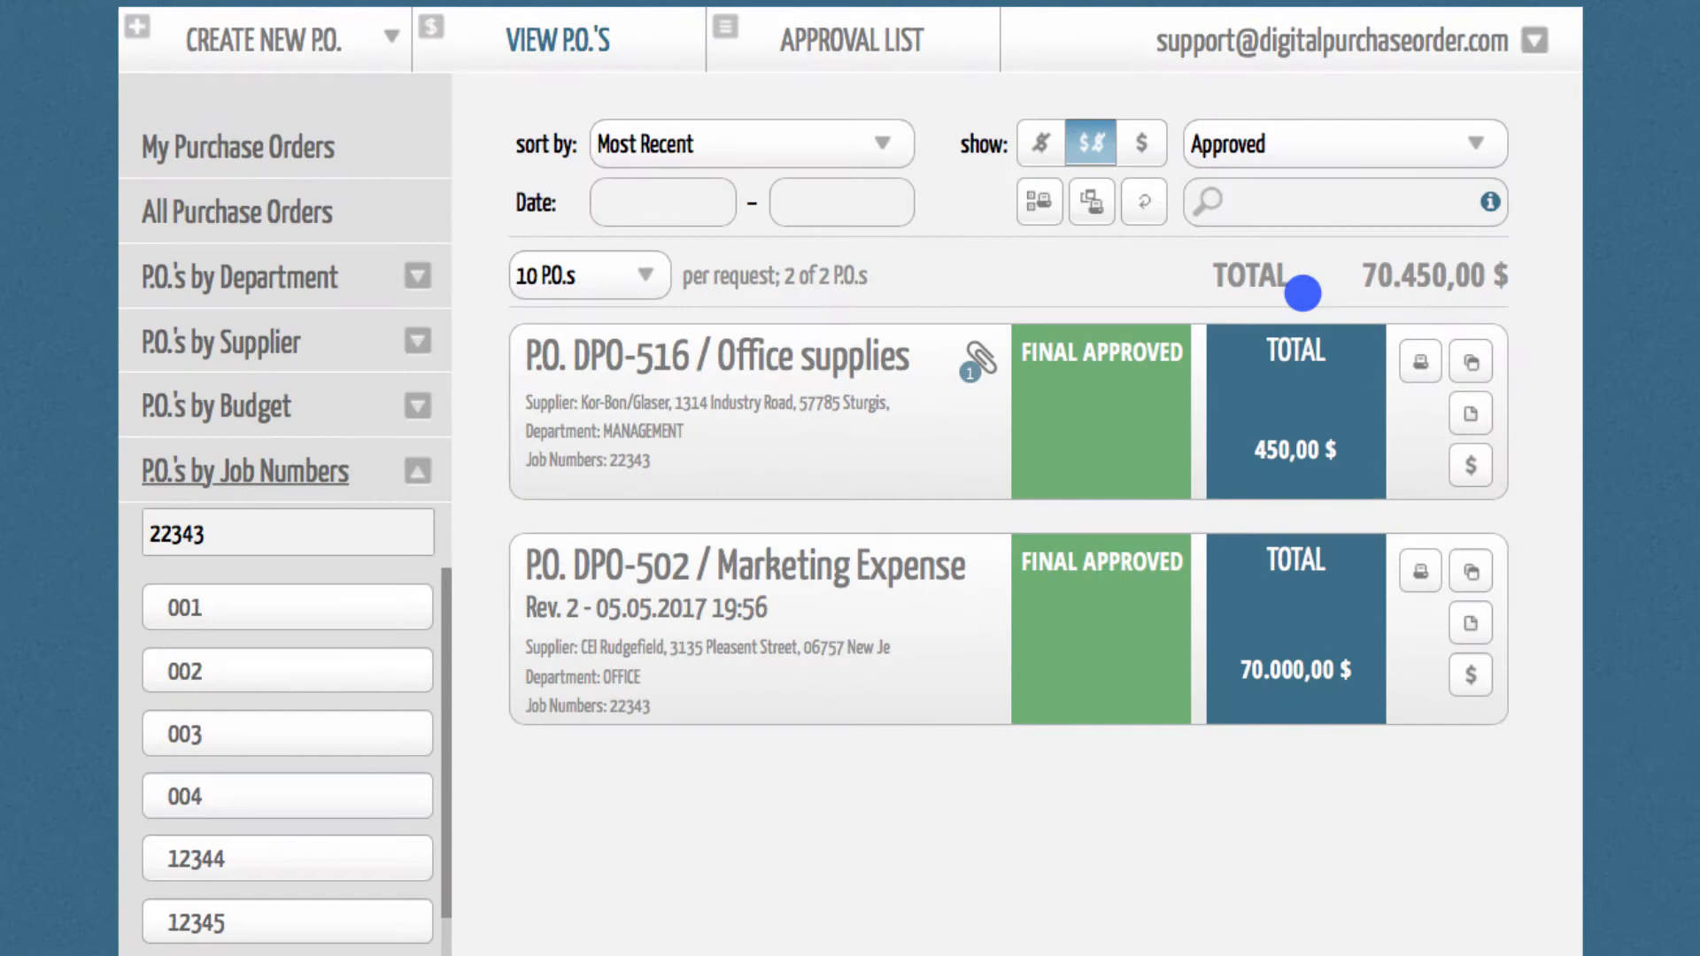
{"action": "mouse_move", "coordinate": [1331, 773]}
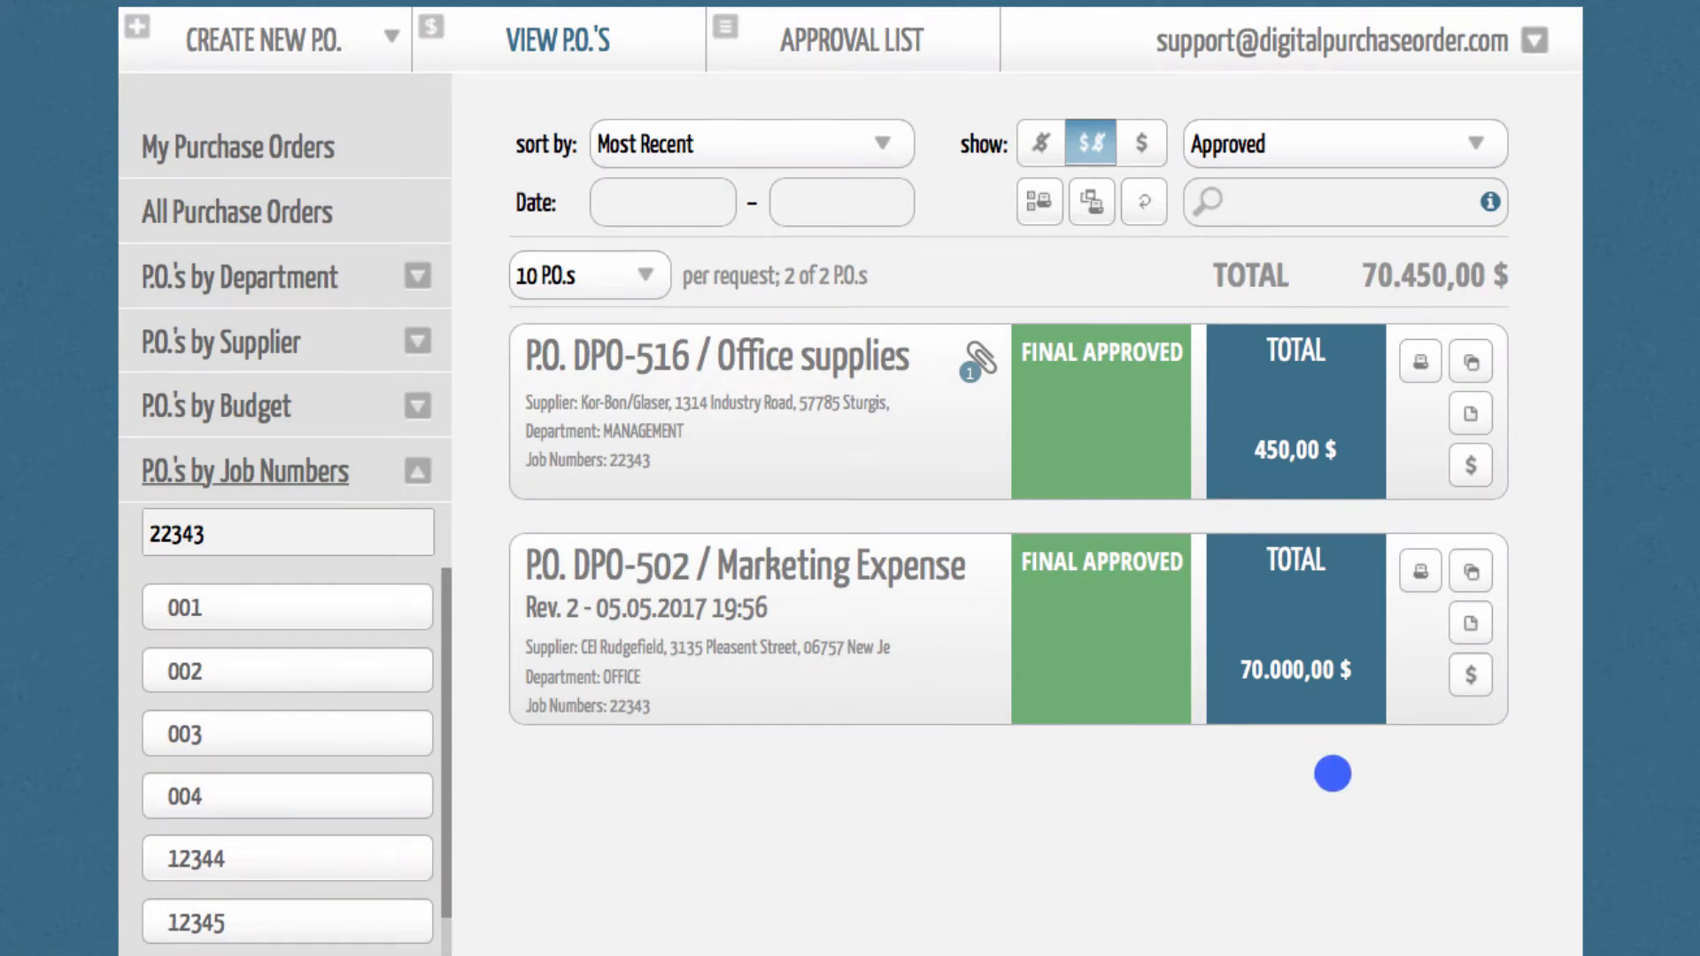
Step: Create a new P.O. for the SALES department with supplier SAAMU Technical Office
{"action": "left_click", "coordinate": [262, 41]}
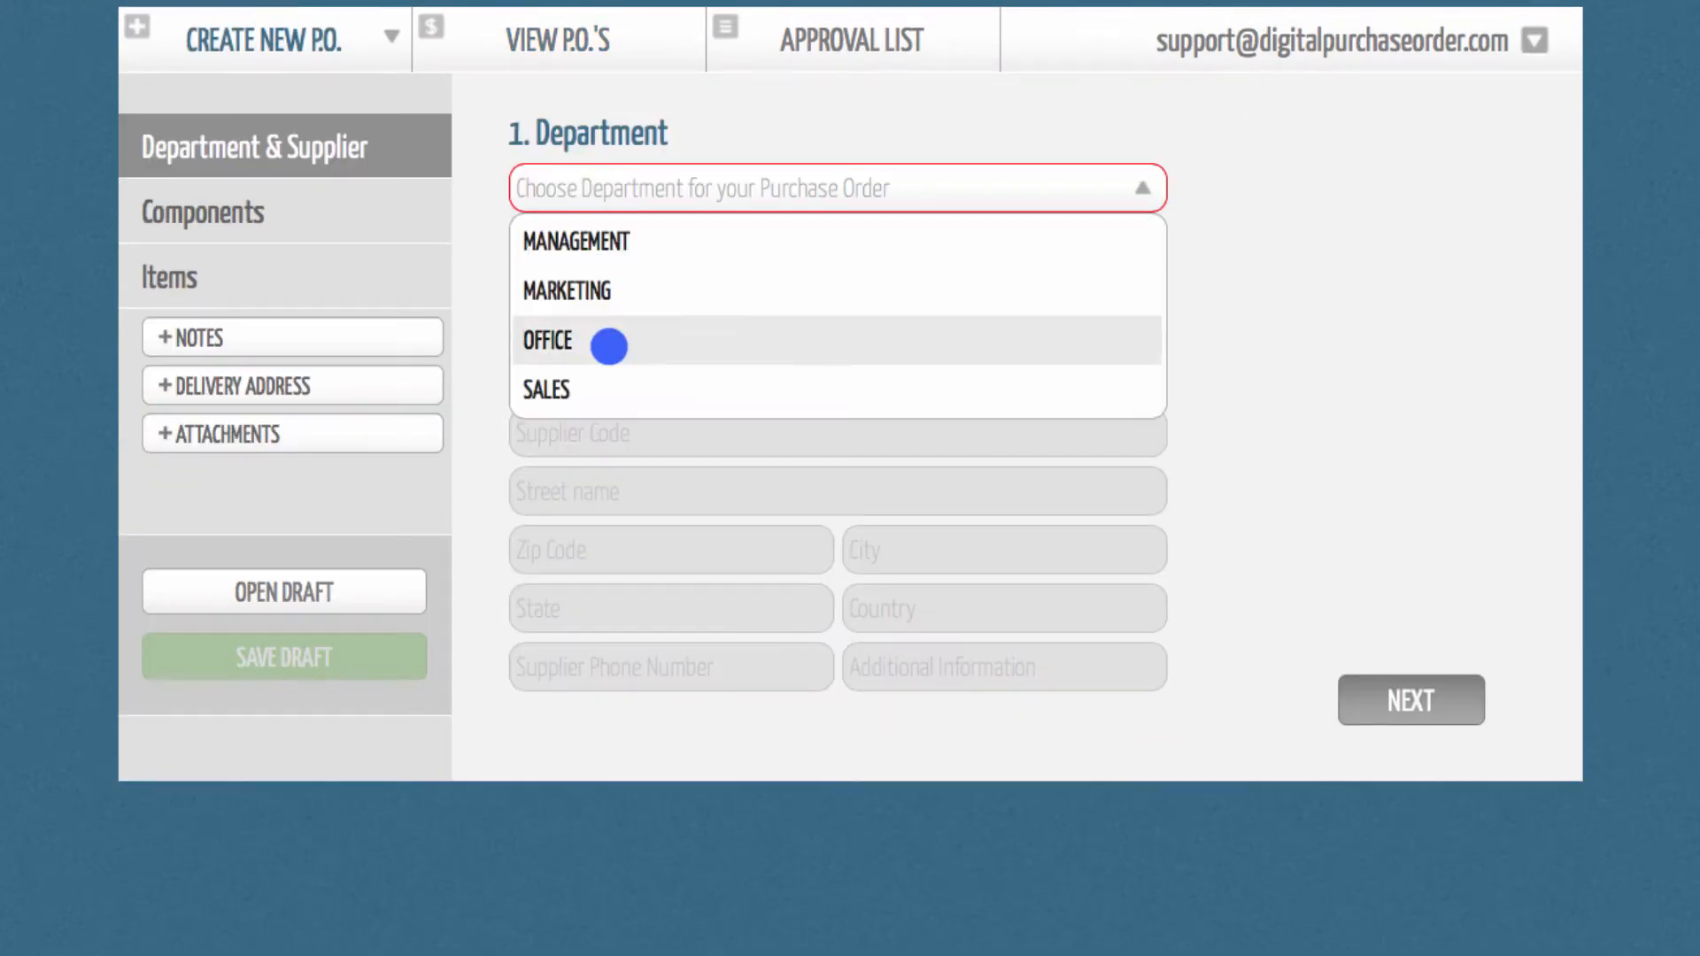
{"action": "left_click", "coordinate": [546, 390]}
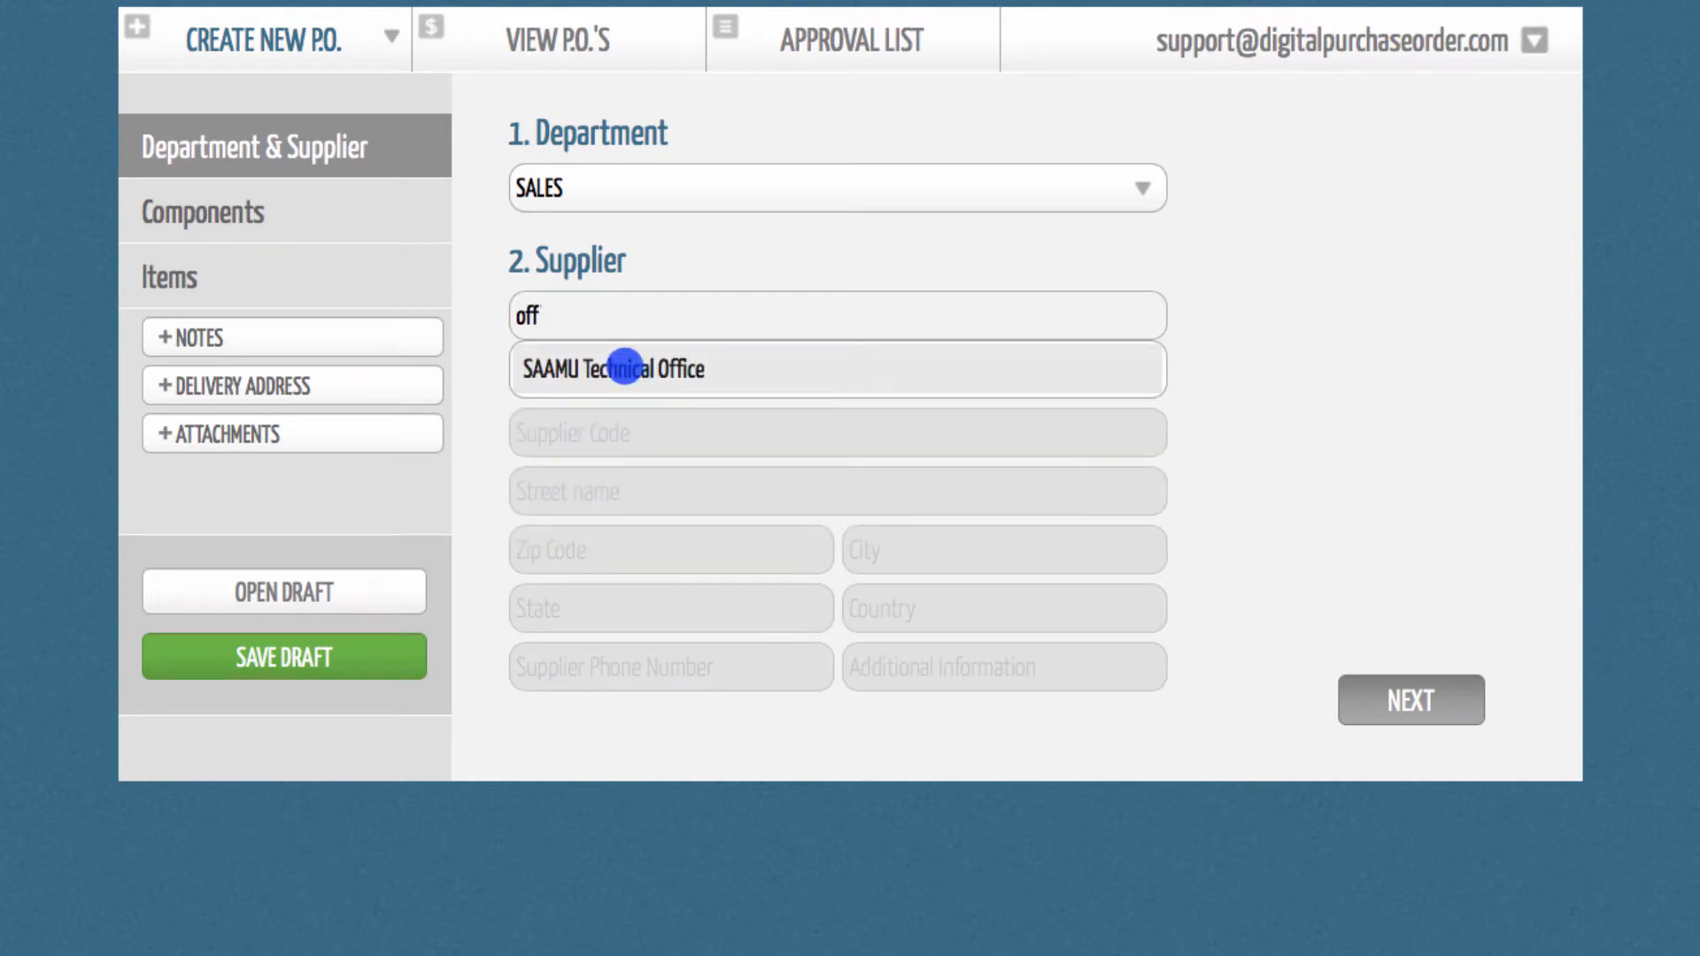
{"action": "left_click", "coordinate": [202, 211]}
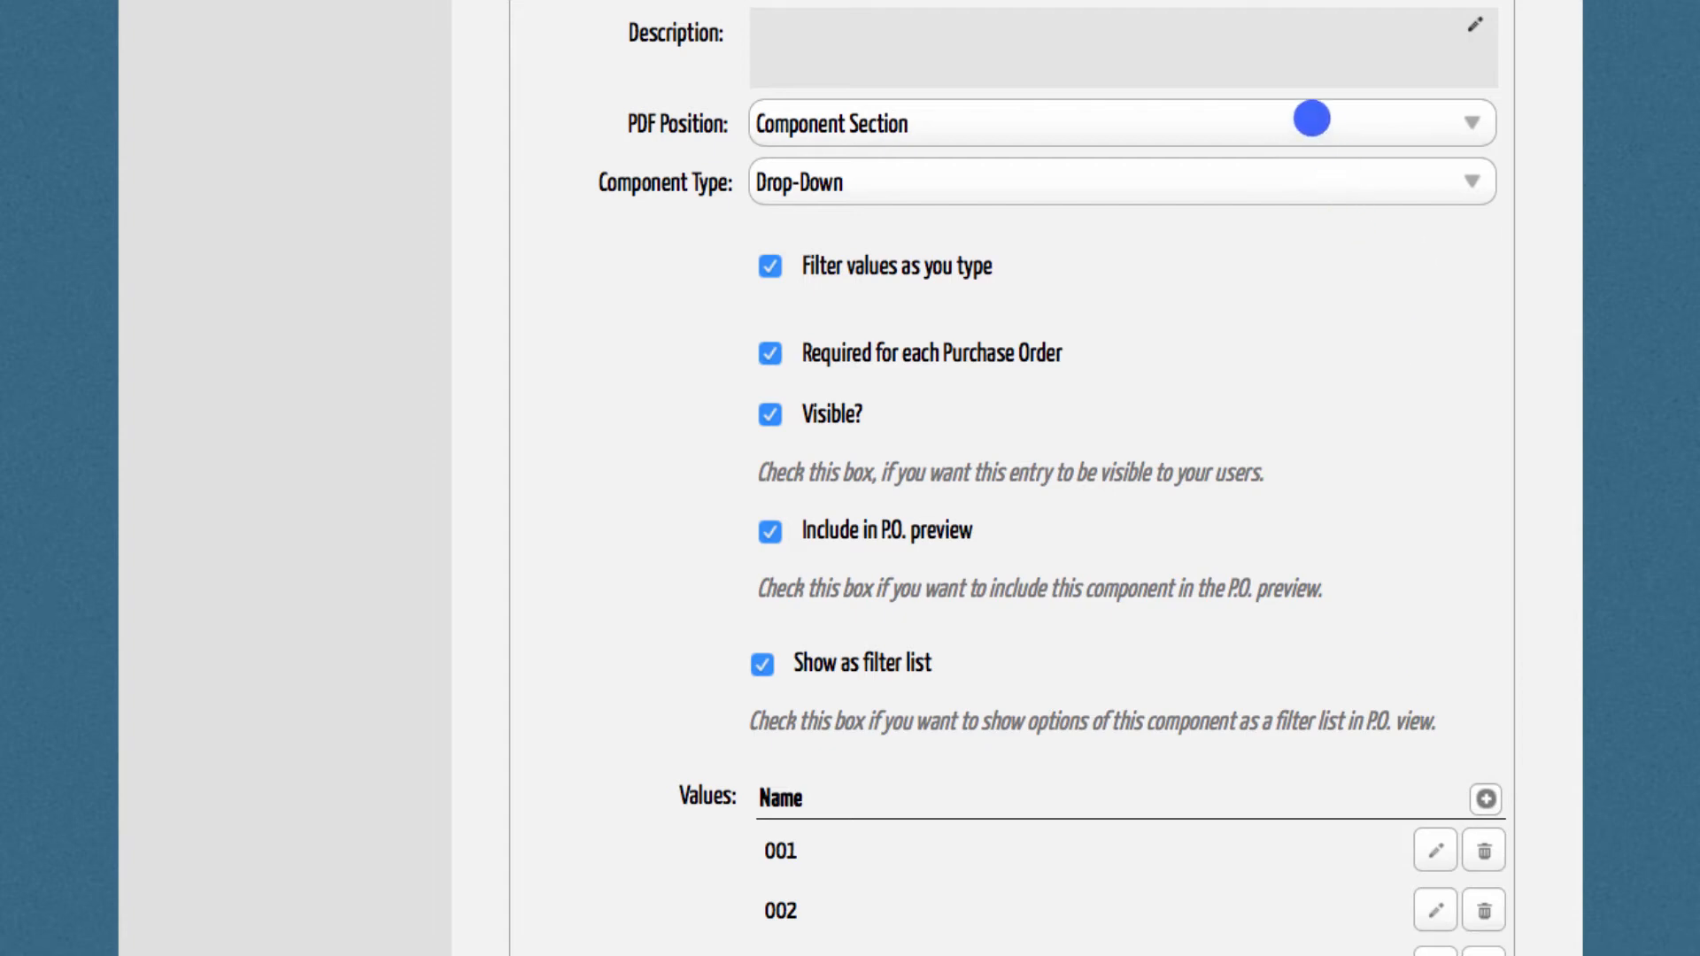
Step: Show the PDF Position options for the Job Numbers component, currently Component Section
{"action": "left_click", "coordinate": [1121, 122]}
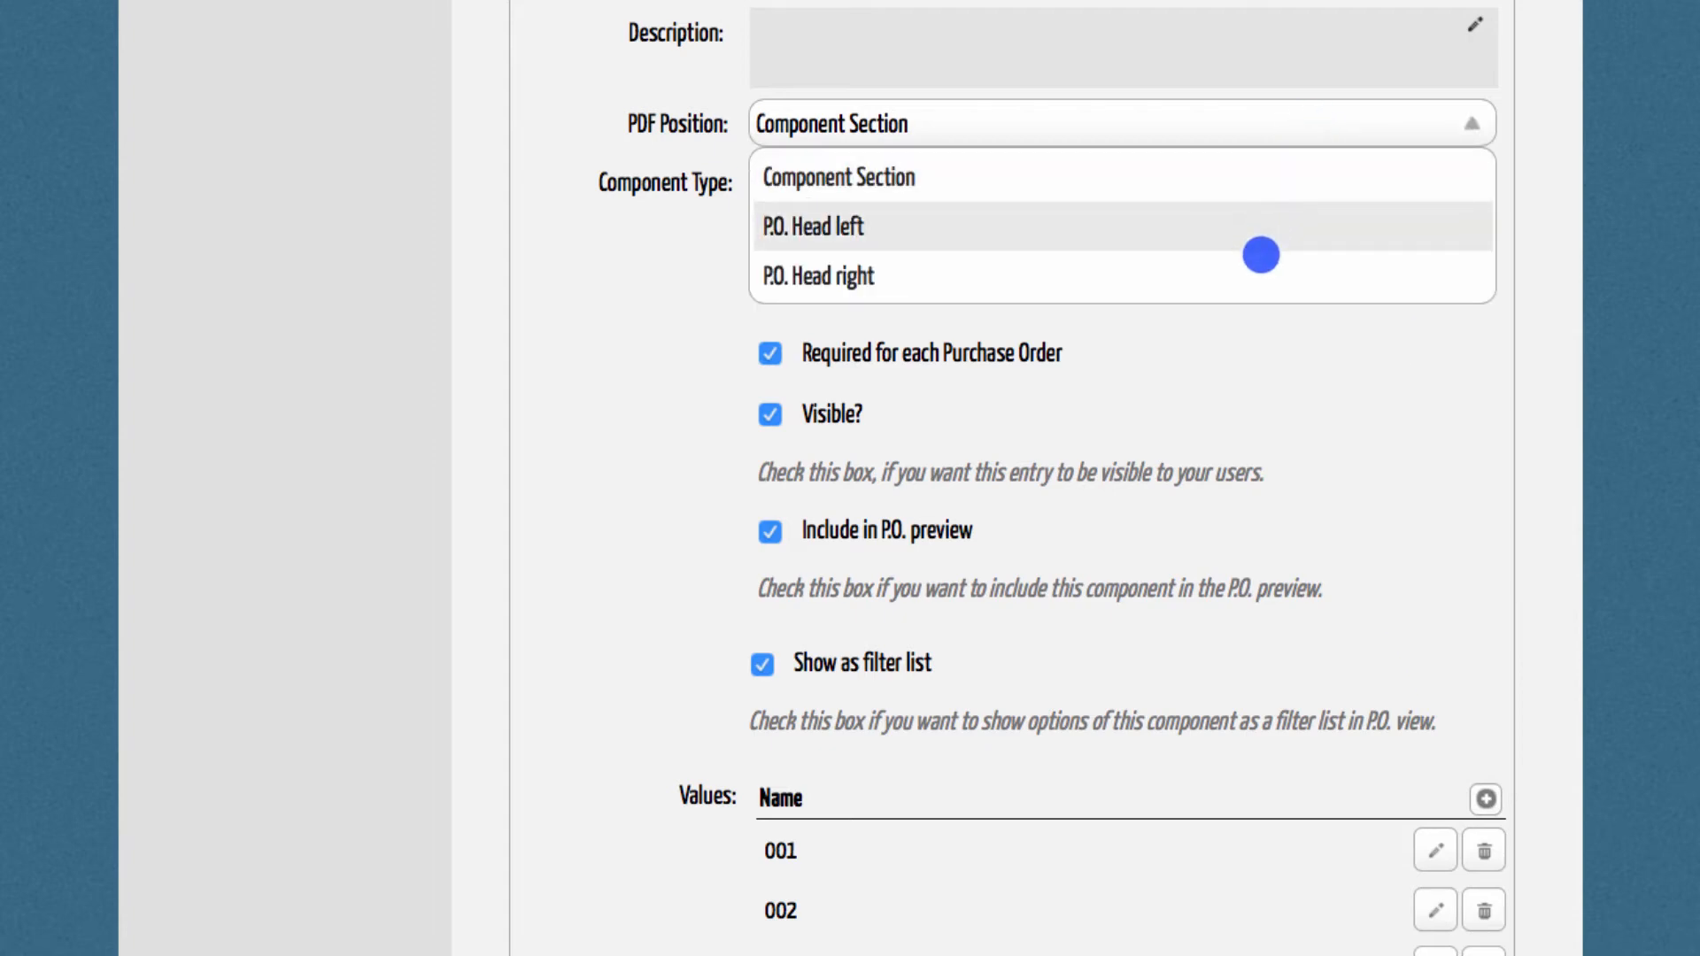